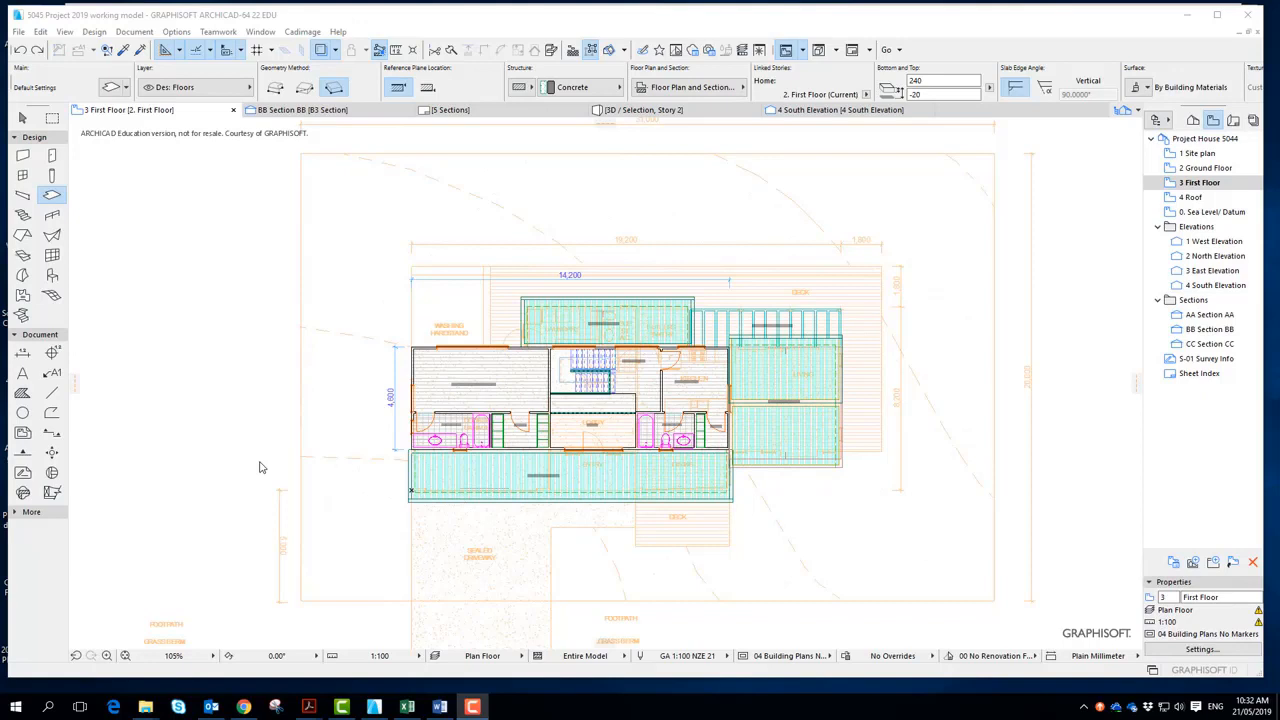
mouse_move(962, 374)
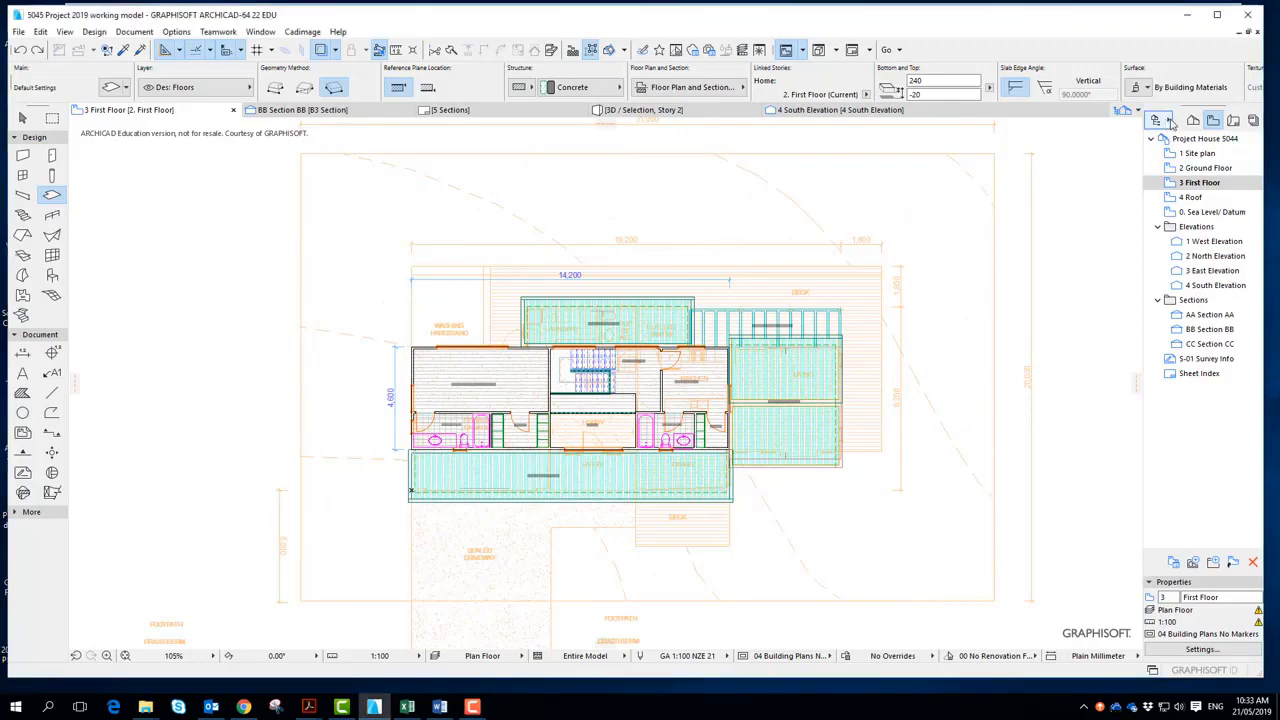
Step: Open the Organizer showing the project's stories and saved views
click(1158, 120)
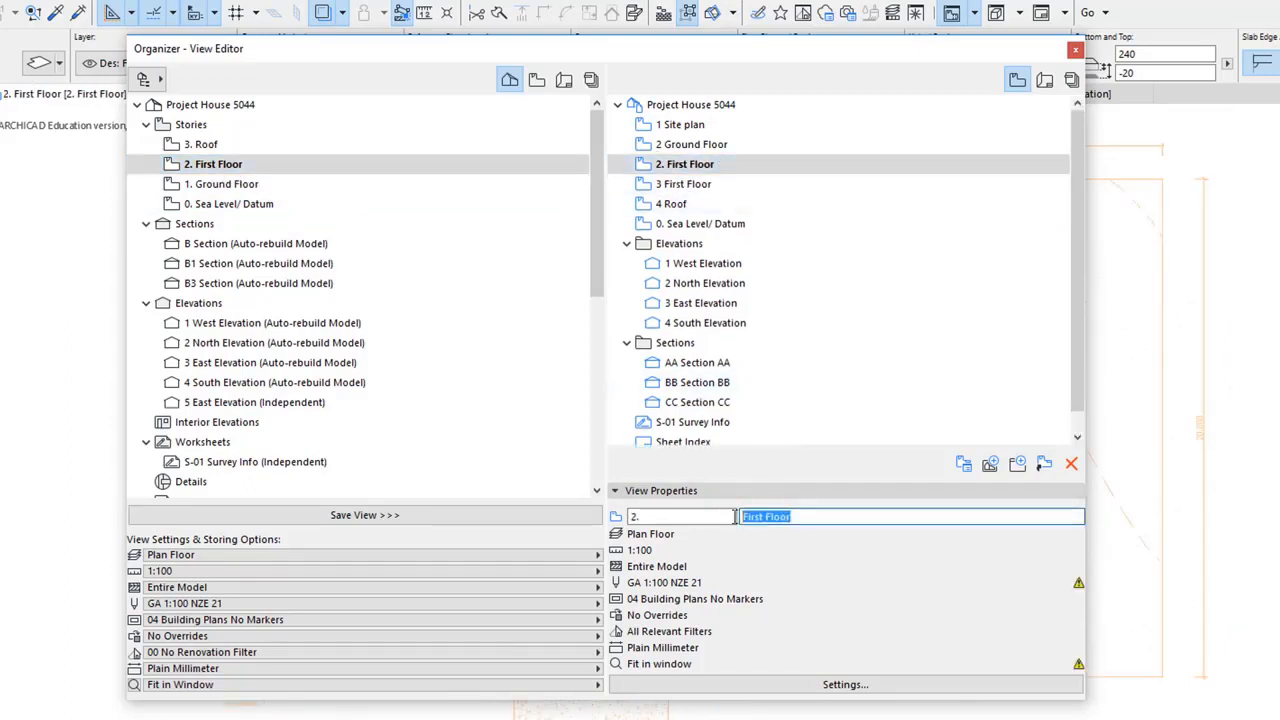
Step: Rename the First Floor view to 'Mid floor framing' and go to its view settings
text(Mid)
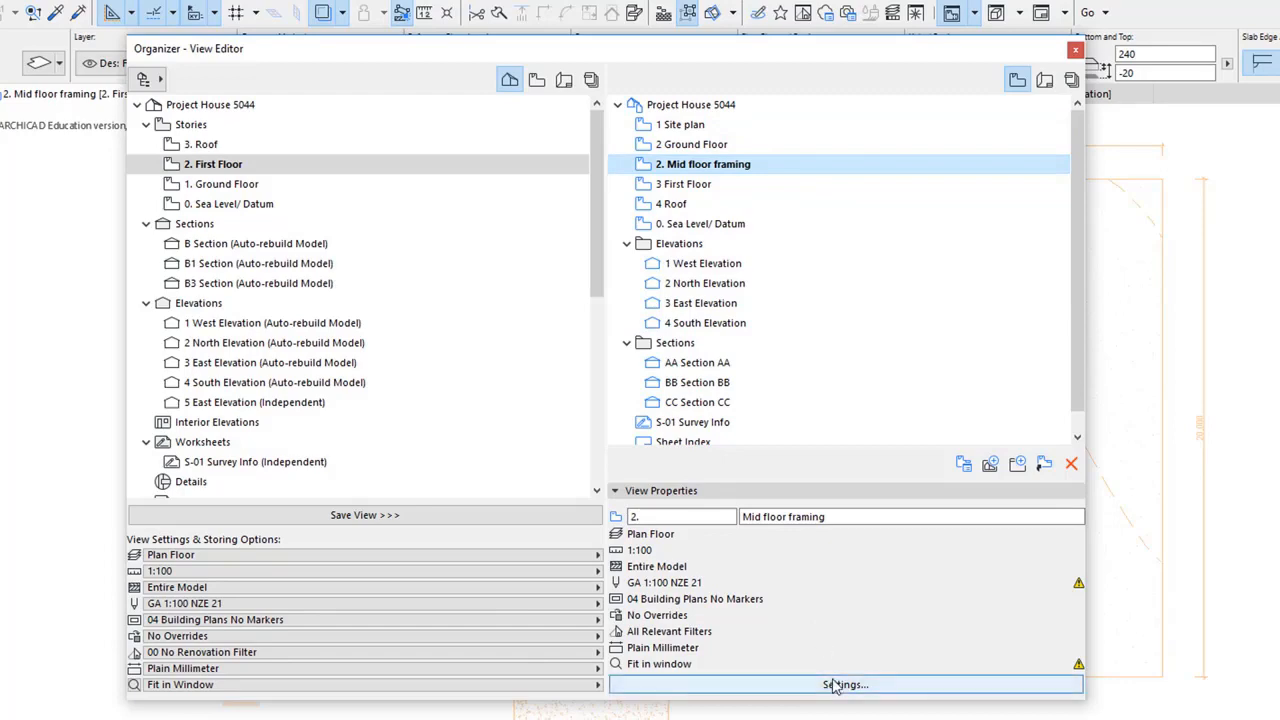
click(838, 684)
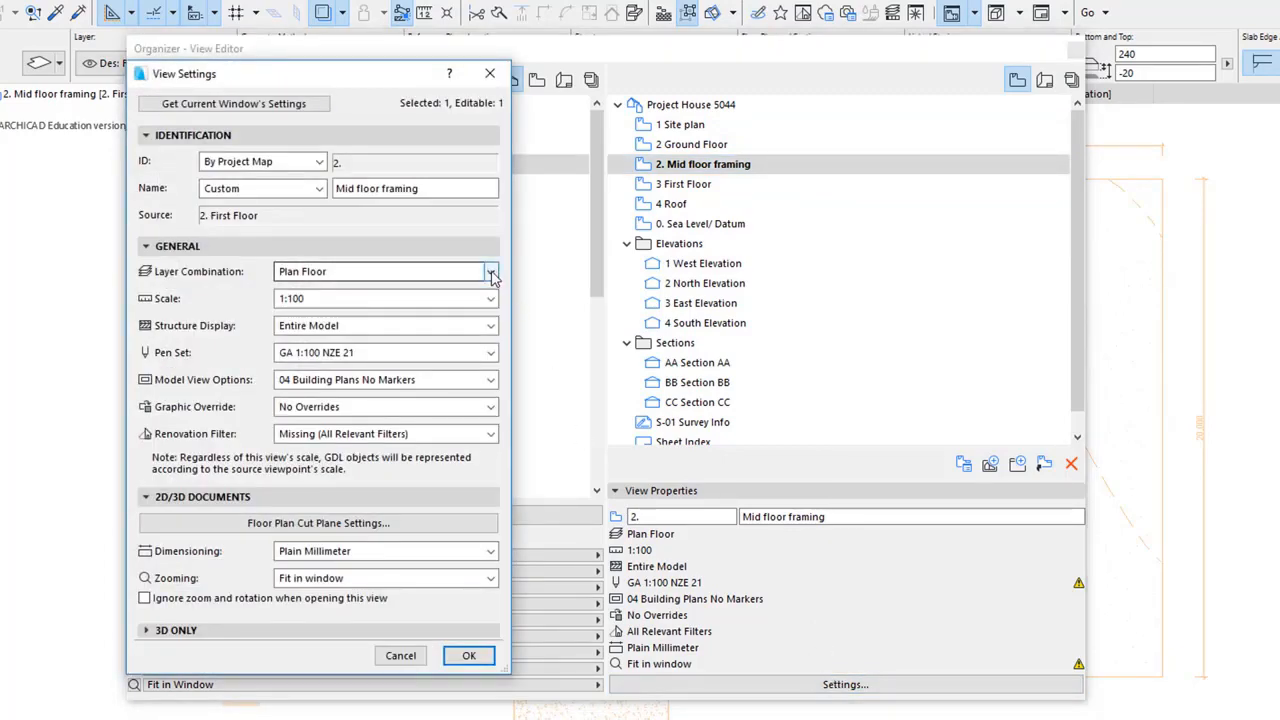
Step: Set the view to Plan Floor Framing layers, 1:50 scale and GA 1:50 NZE 21 pen set
click(492, 272)
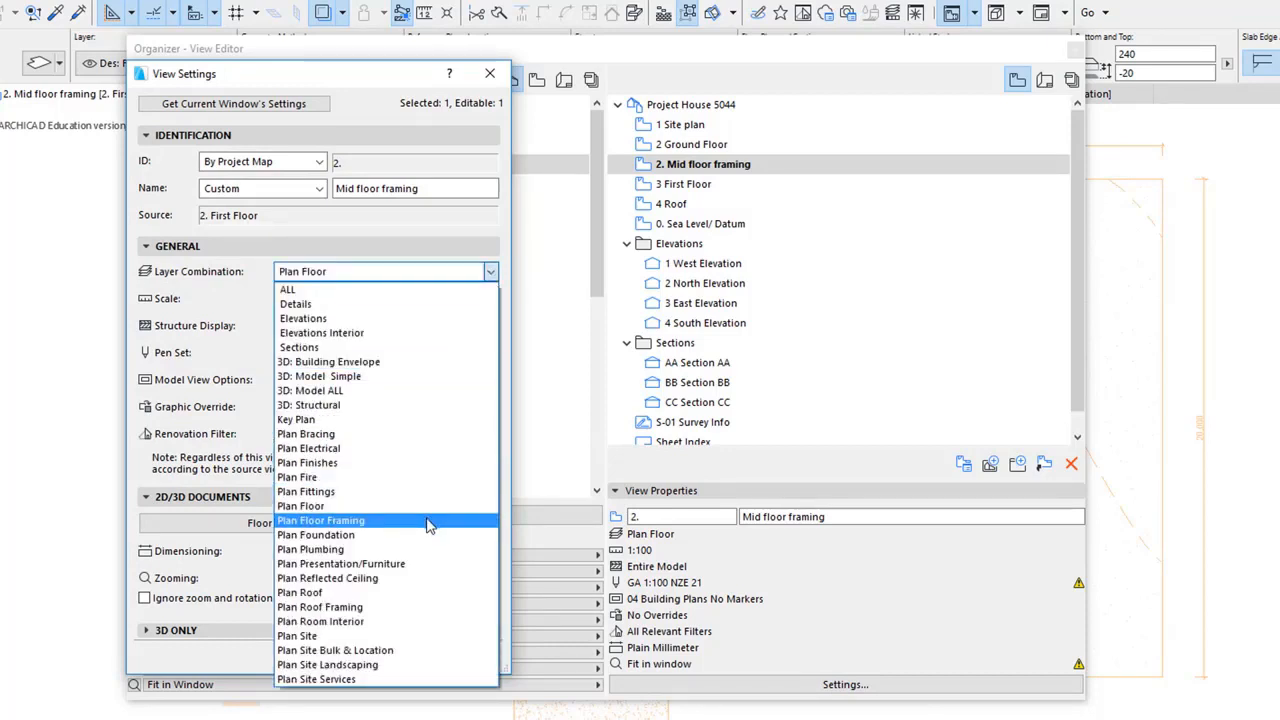
click(320, 520)
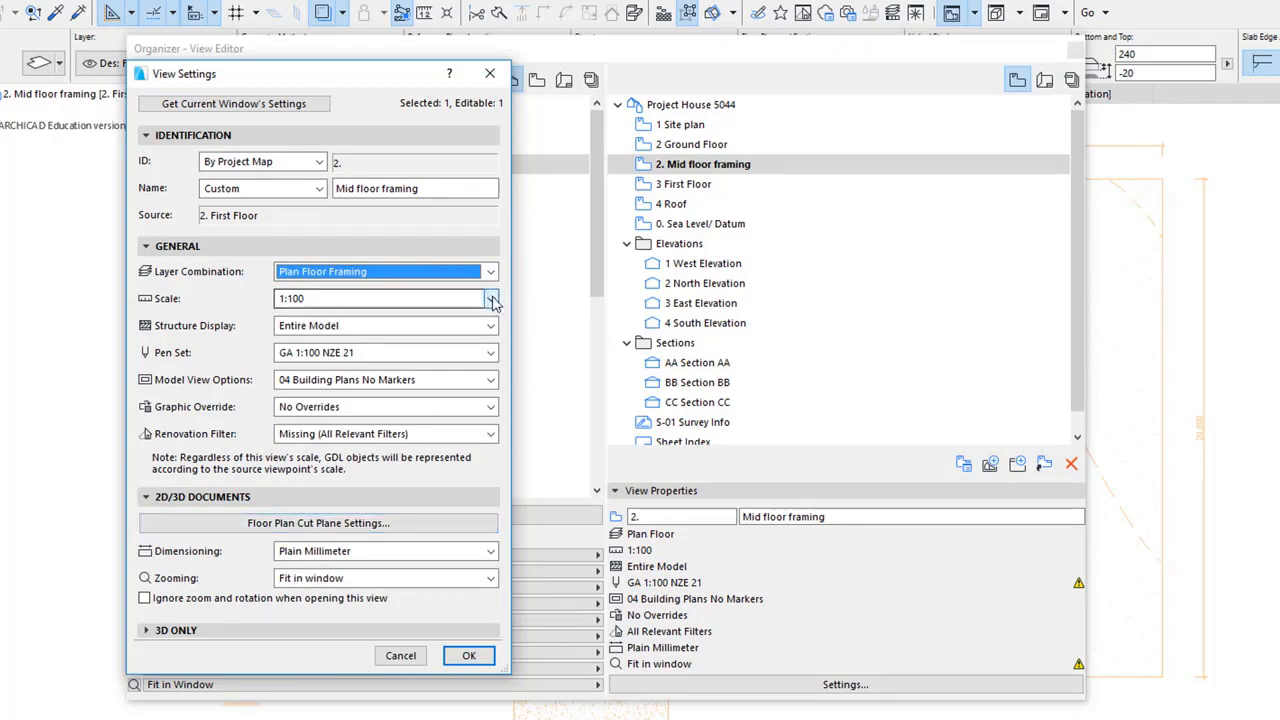
click(490, 298)
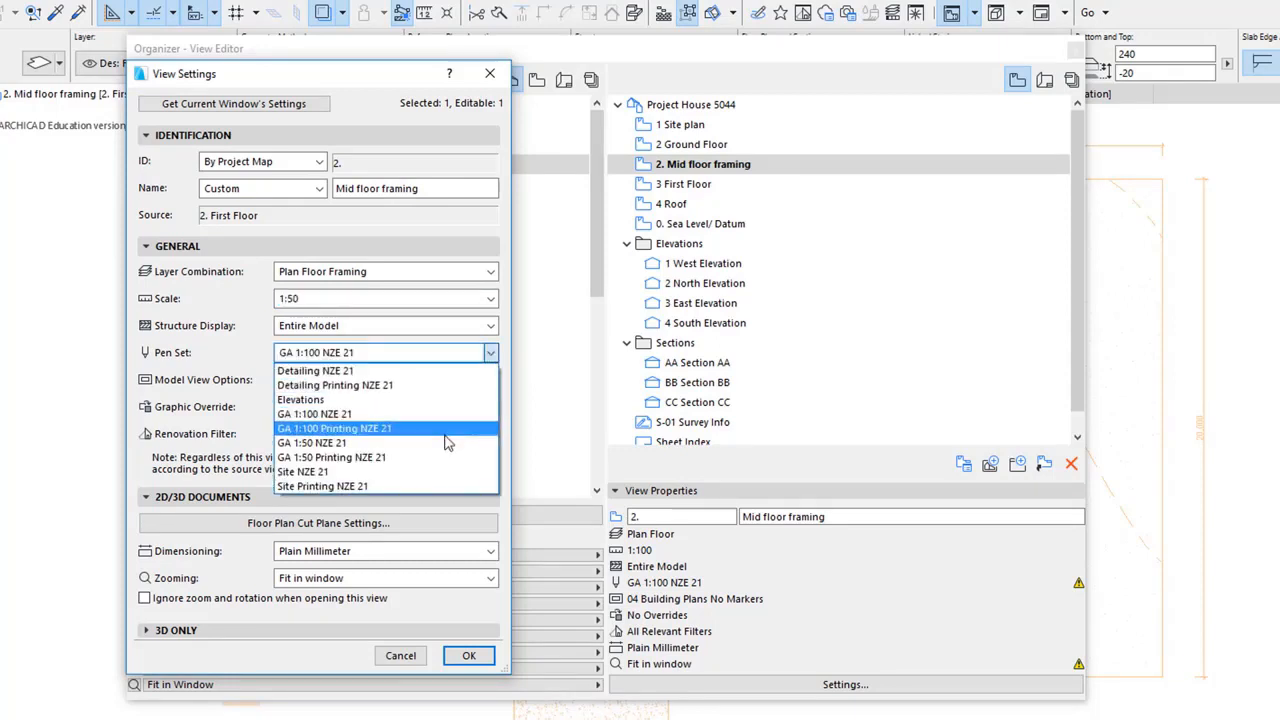
mouse_move(444, 444)
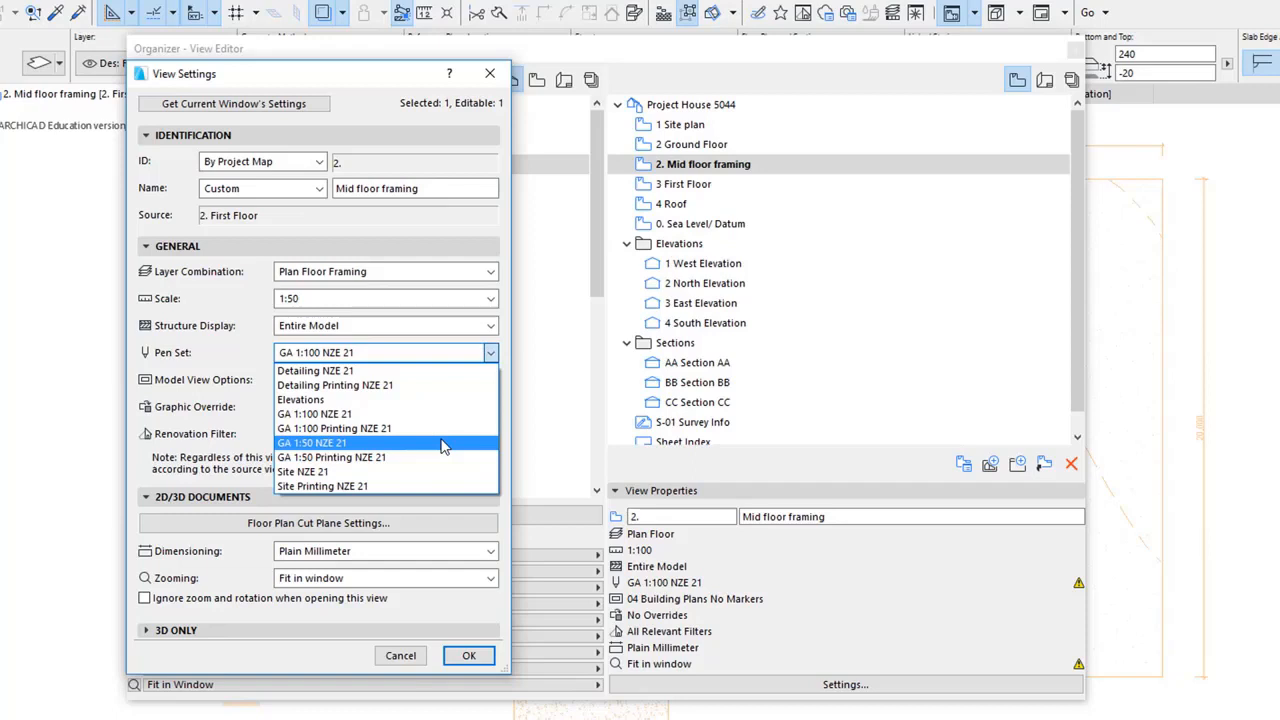
click(312, 442)
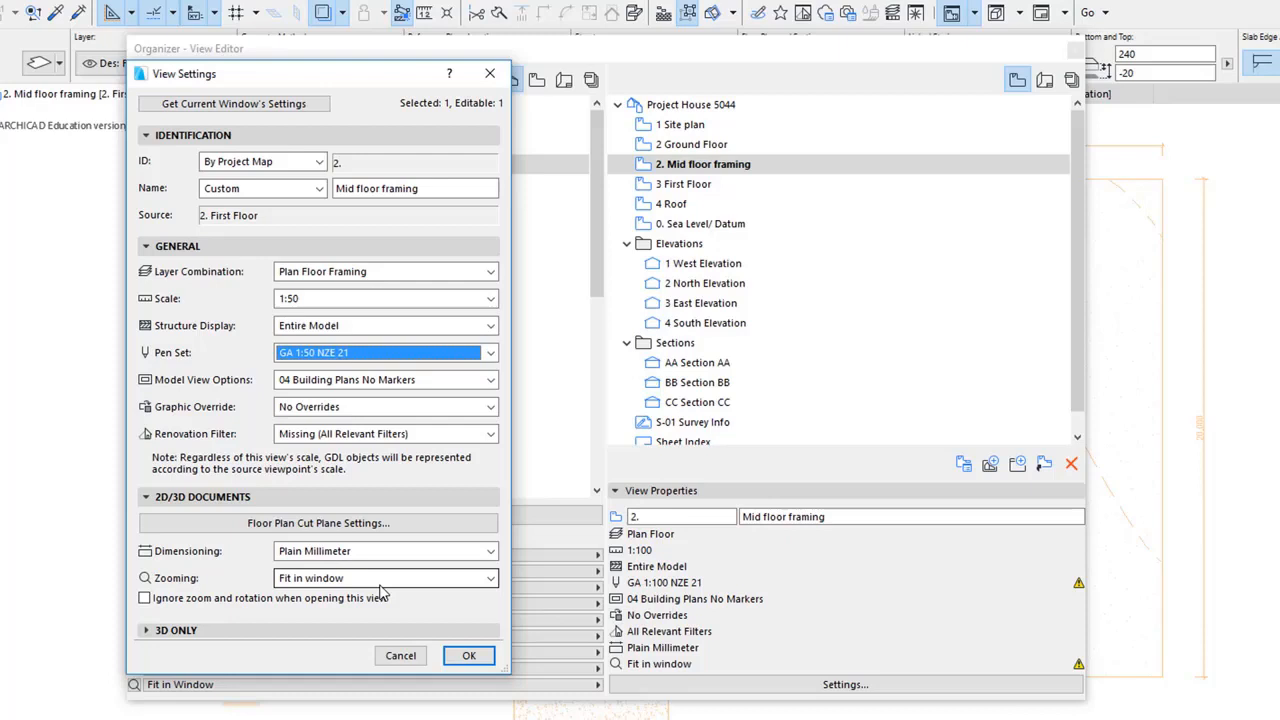
mouse_move(476, 656)
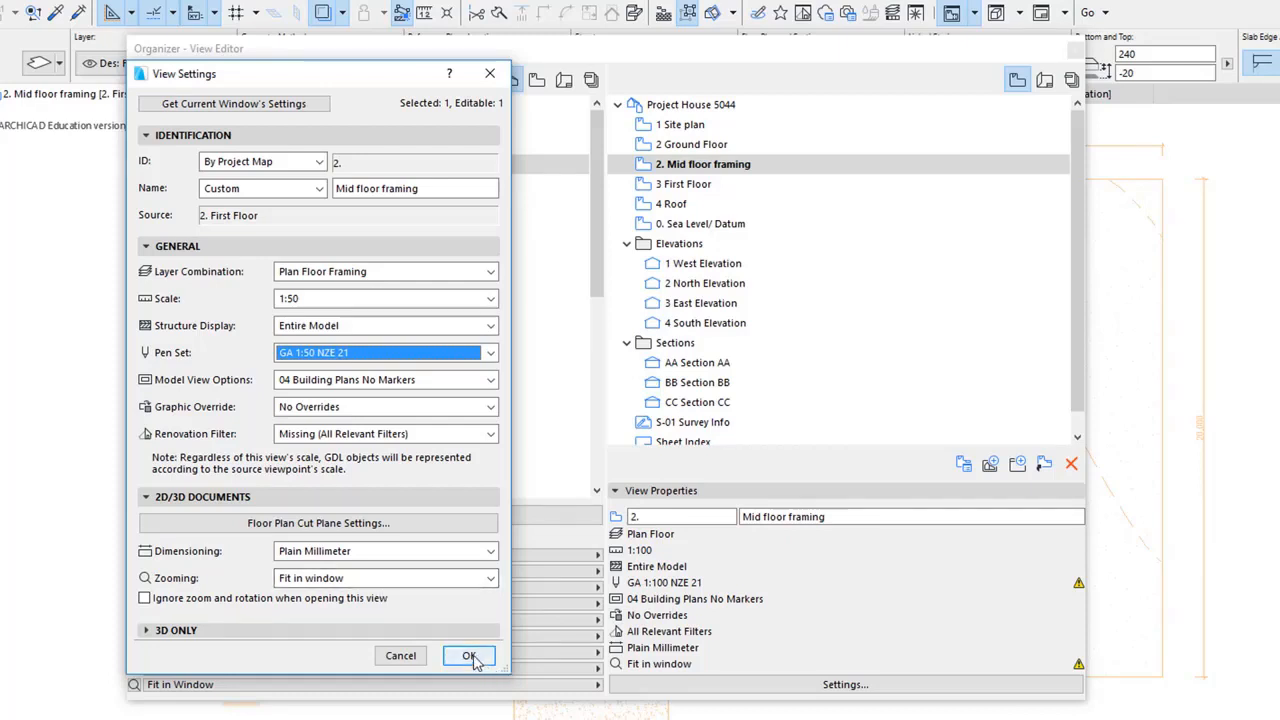
click(468, 656)
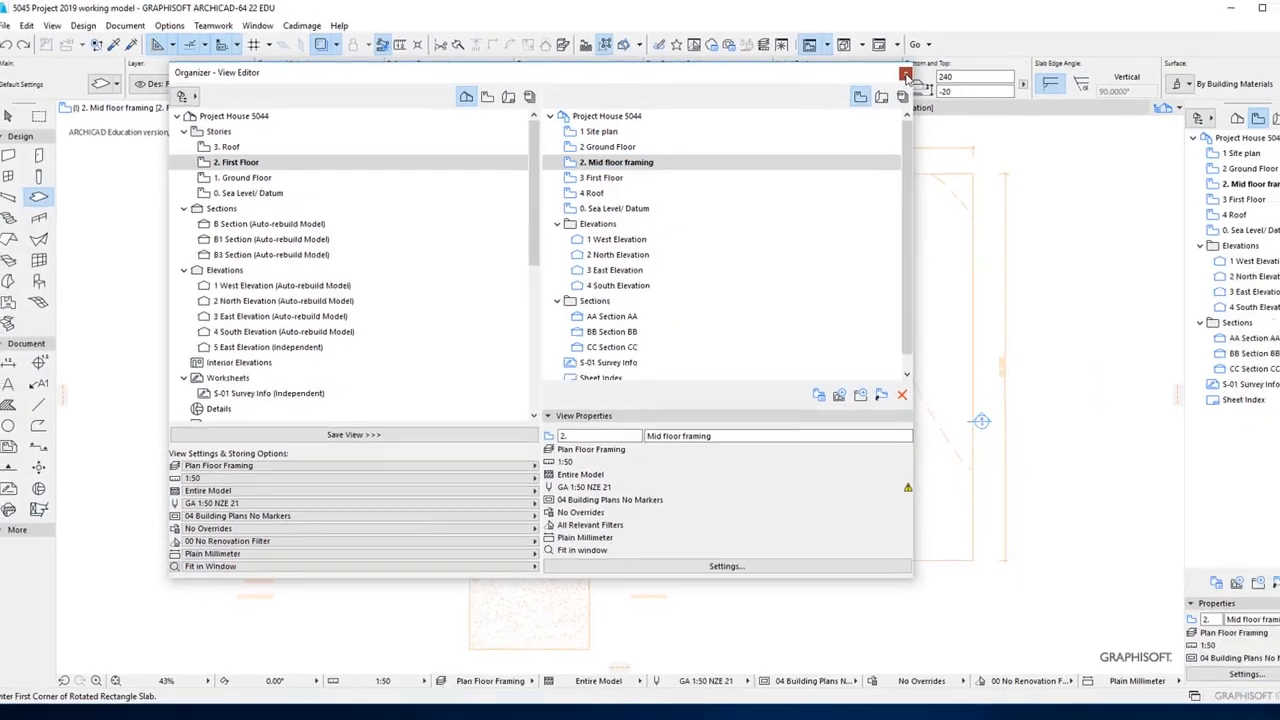
Step: Close the Organizer to return to the Mid floor framing plan at 1:50
click(904, 78)
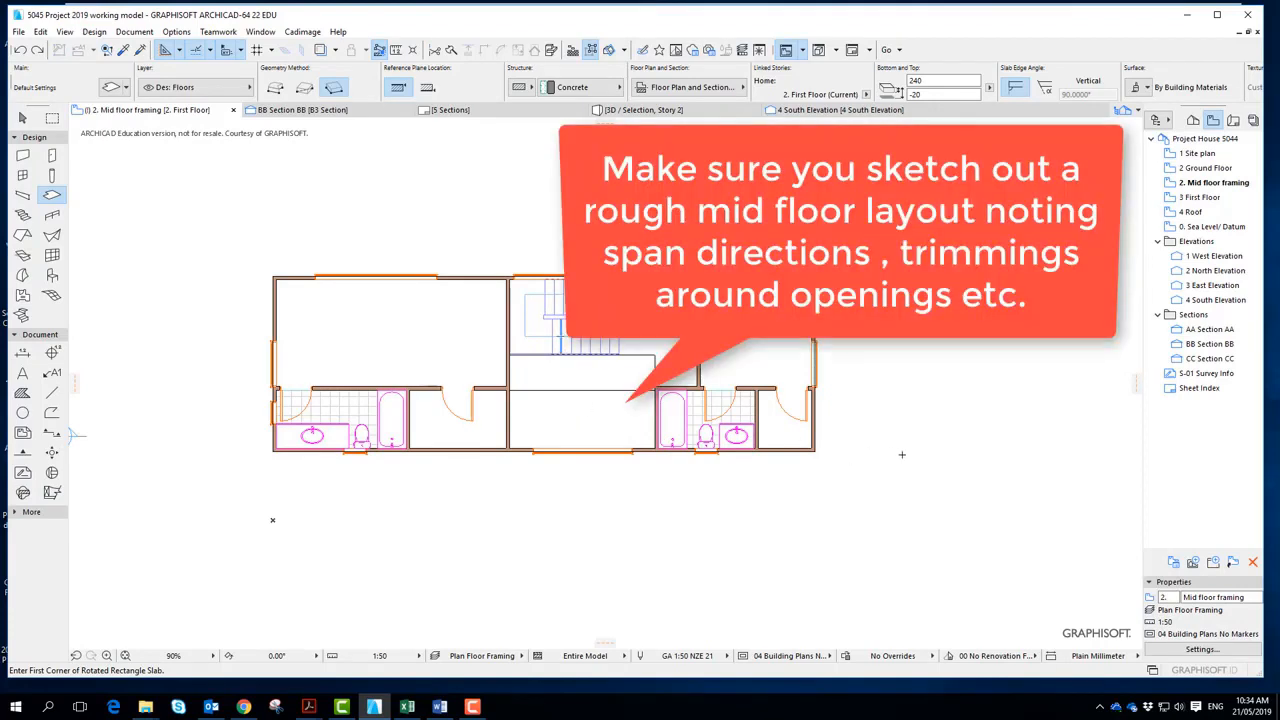
mouse_move(912, 472)
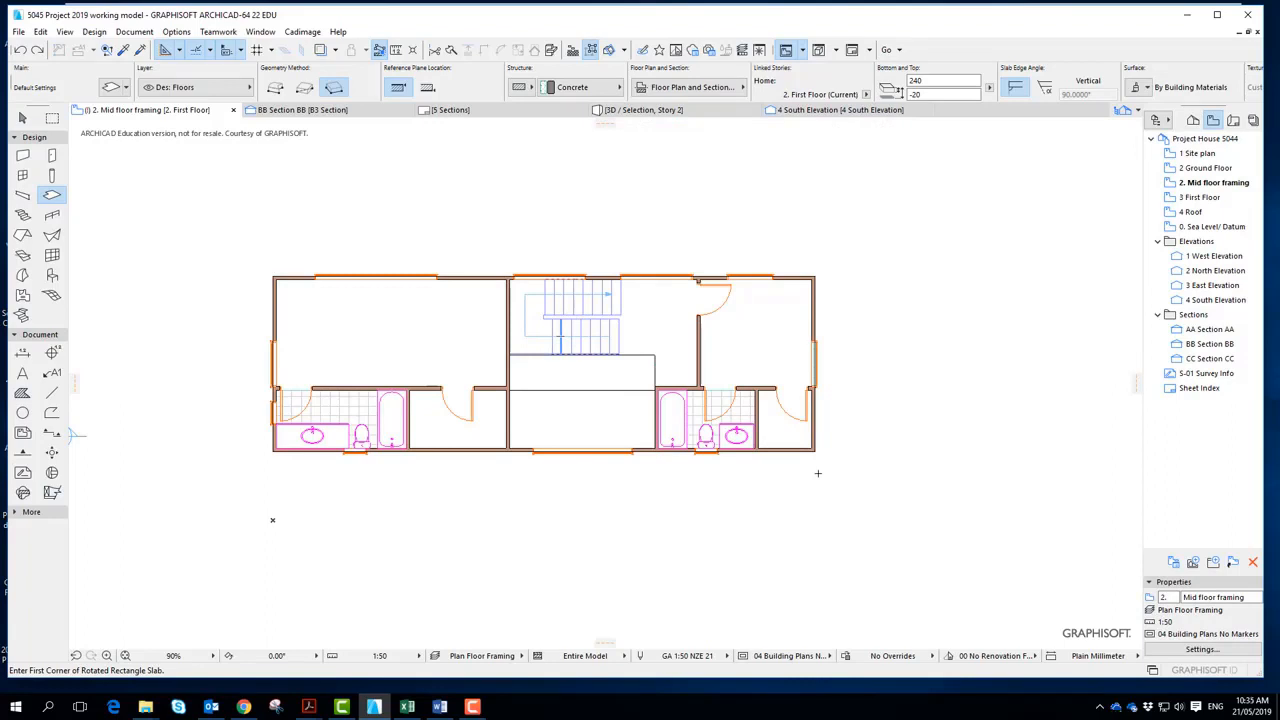
mouse_move(636, 392)
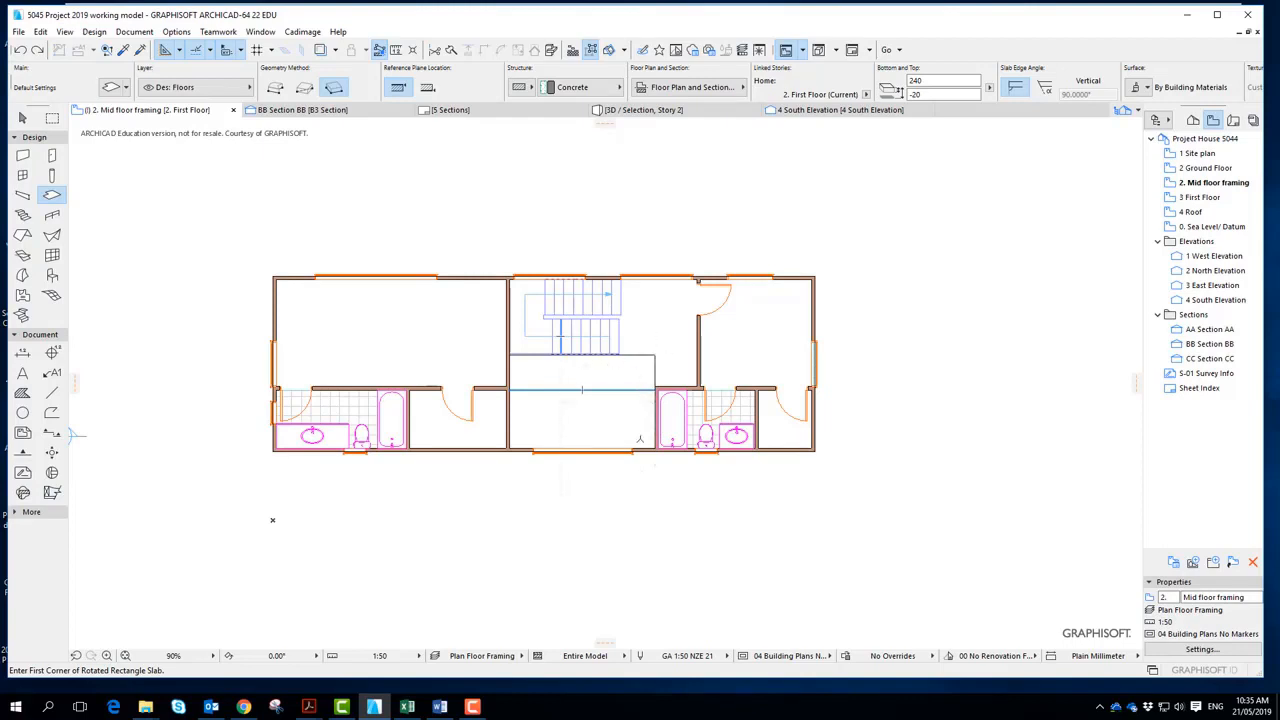
mouse_move(848, 444)
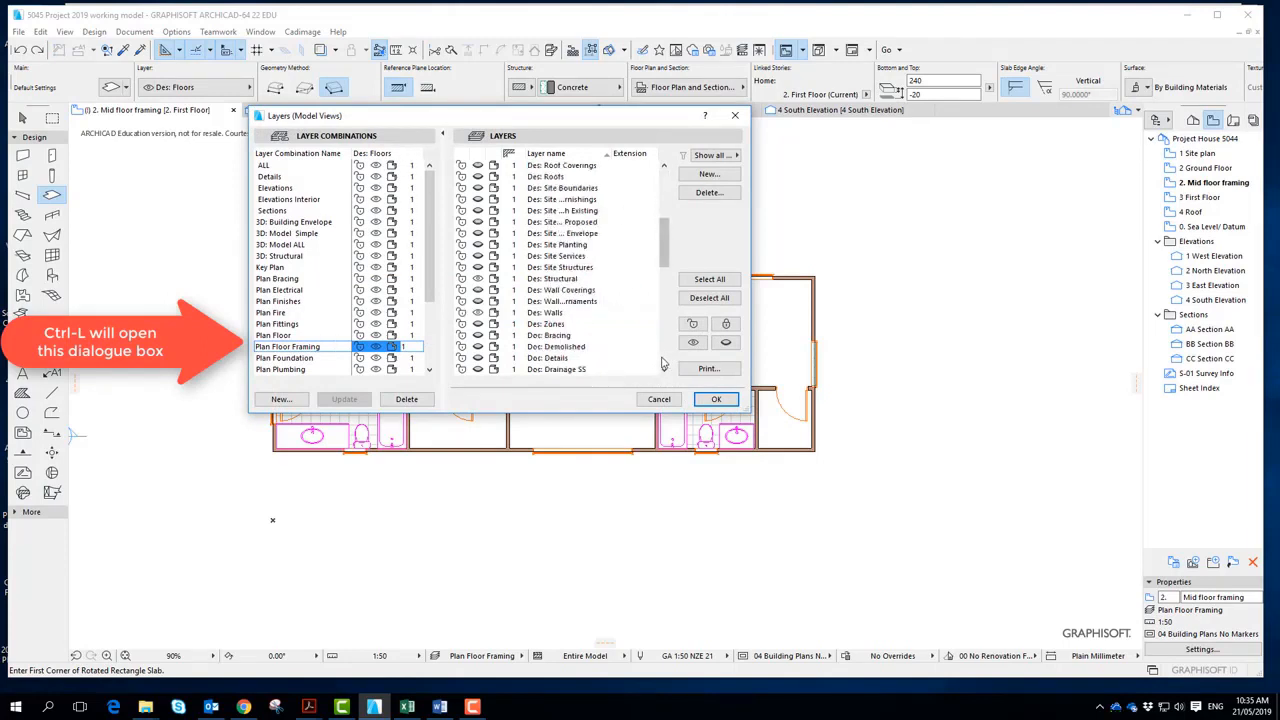
Step: Turn off the Dec Walls layer in the Plan Floor Framing combination
click(548, 312)
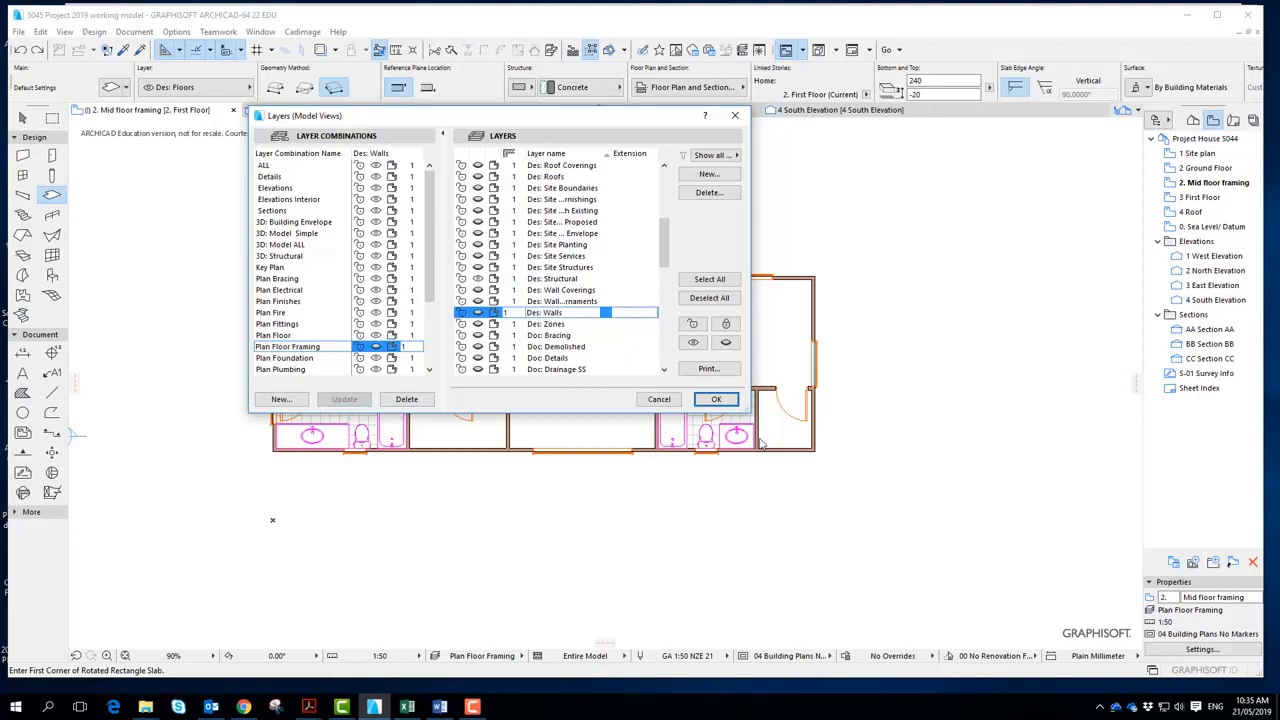
click(716, 400)
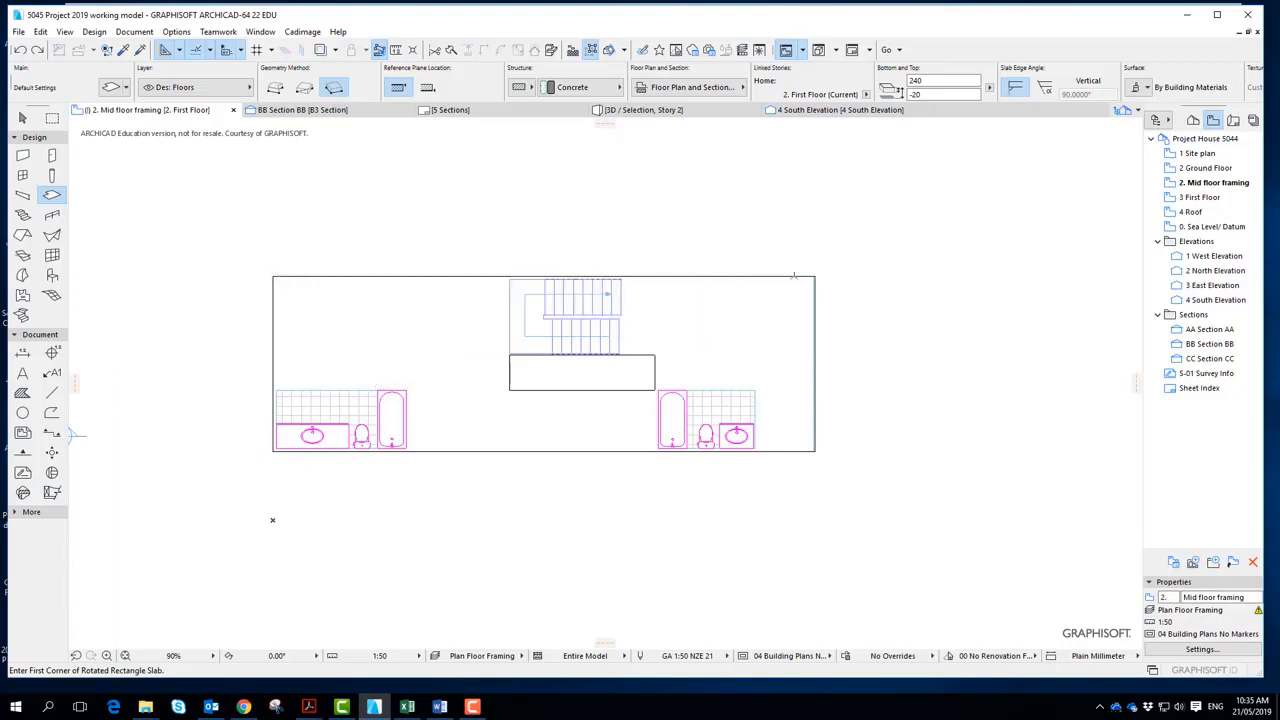
mouse_move(544, 396)
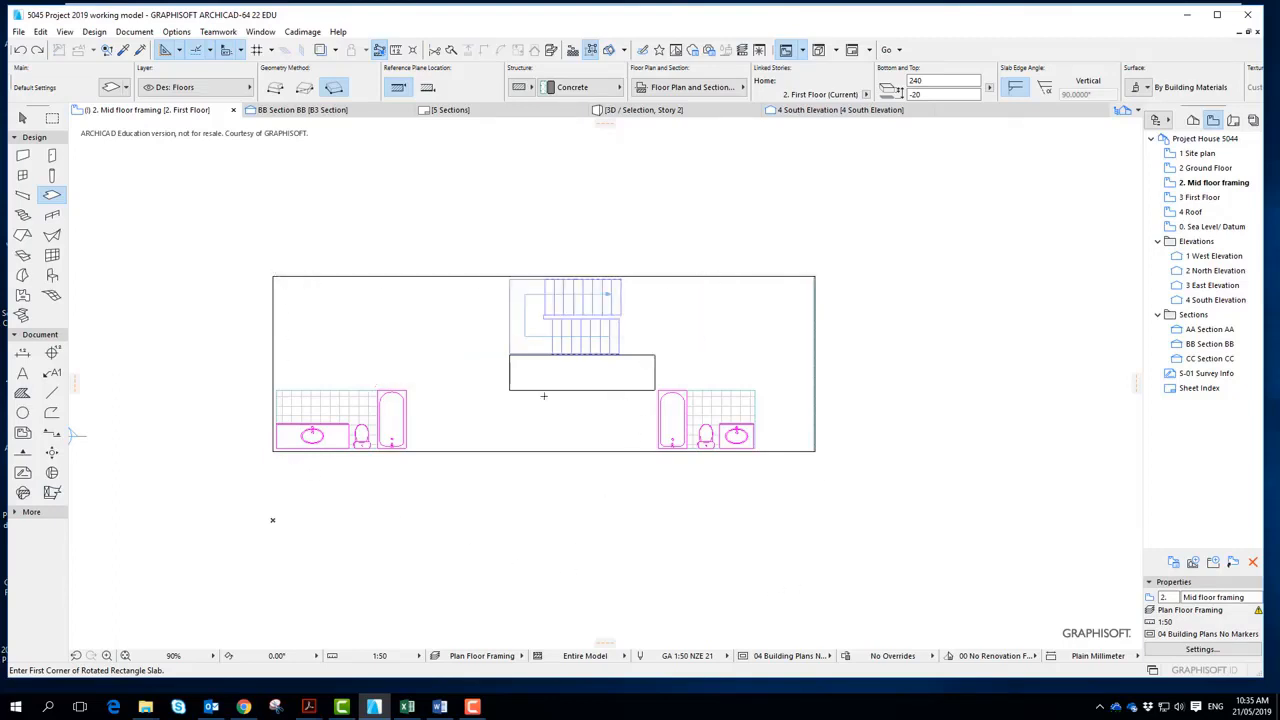
mouse_move(596, 410)
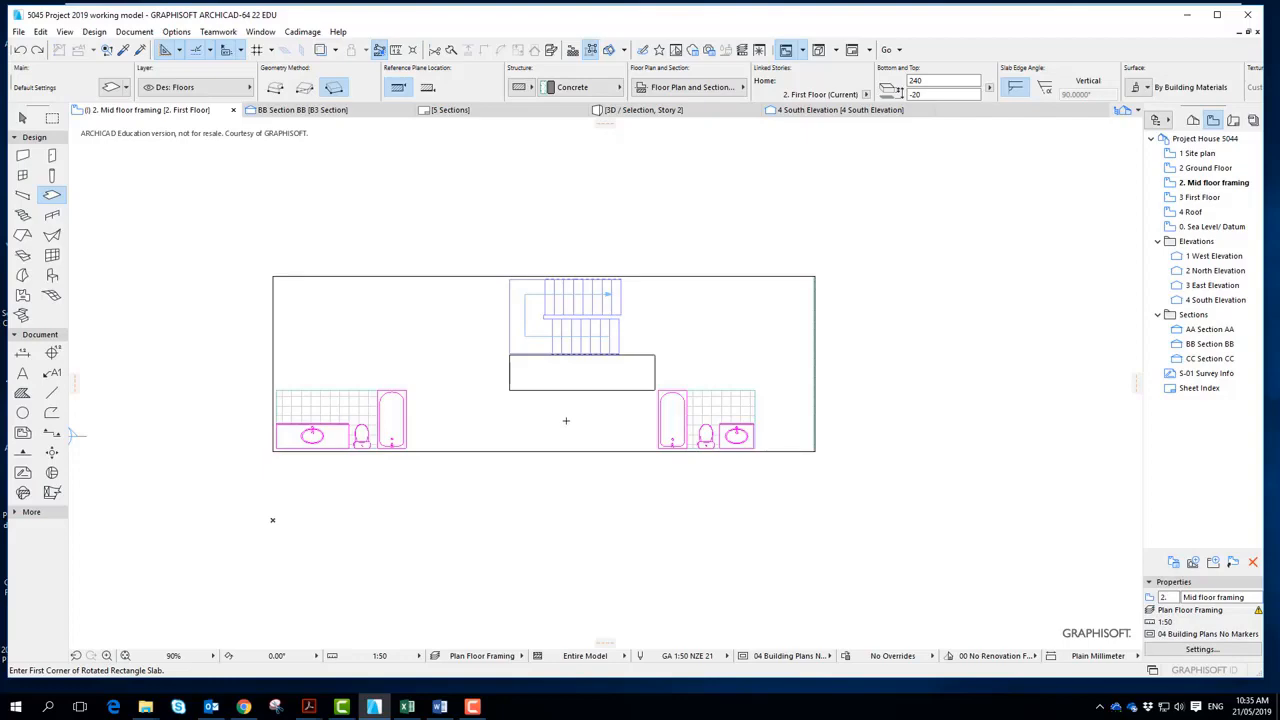
mouse_move(1004, 454)
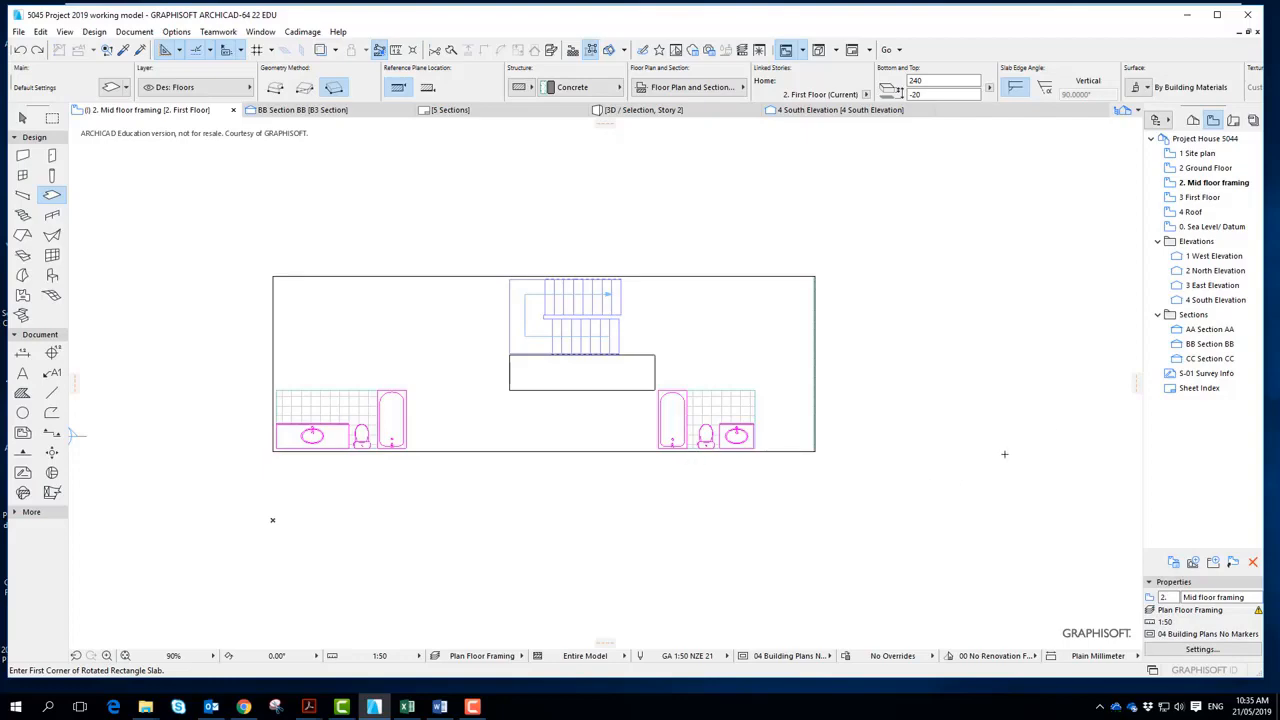
Step: Turn on Trace & Reference with the Ground Floor as the reference beneath the plan
right_click(1204, 168)
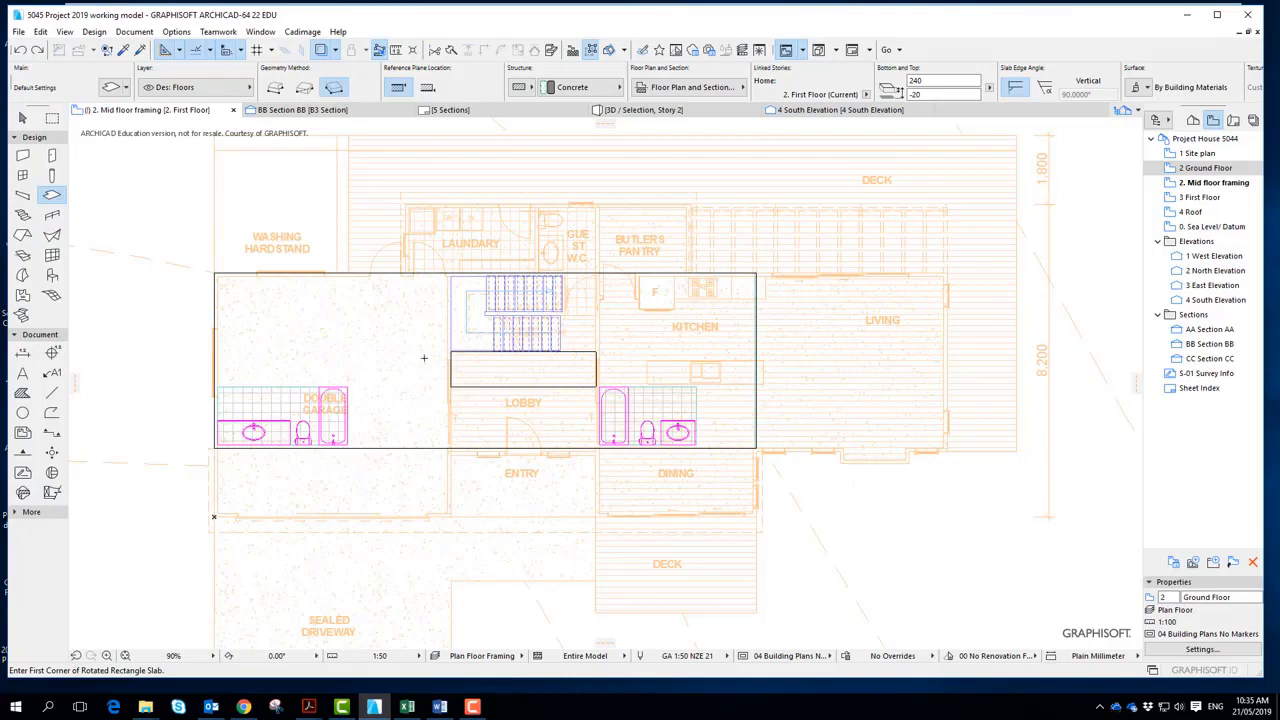
mouse_move(288, 392)
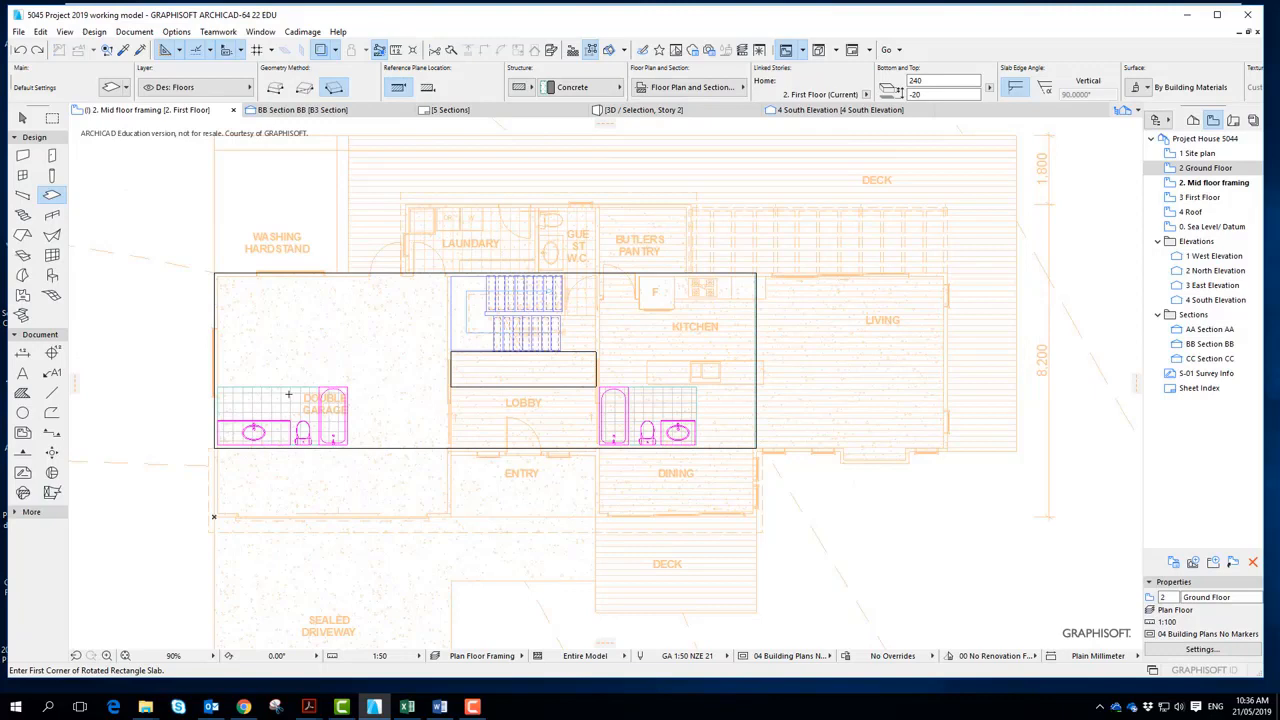
mouse_move(172, 200)
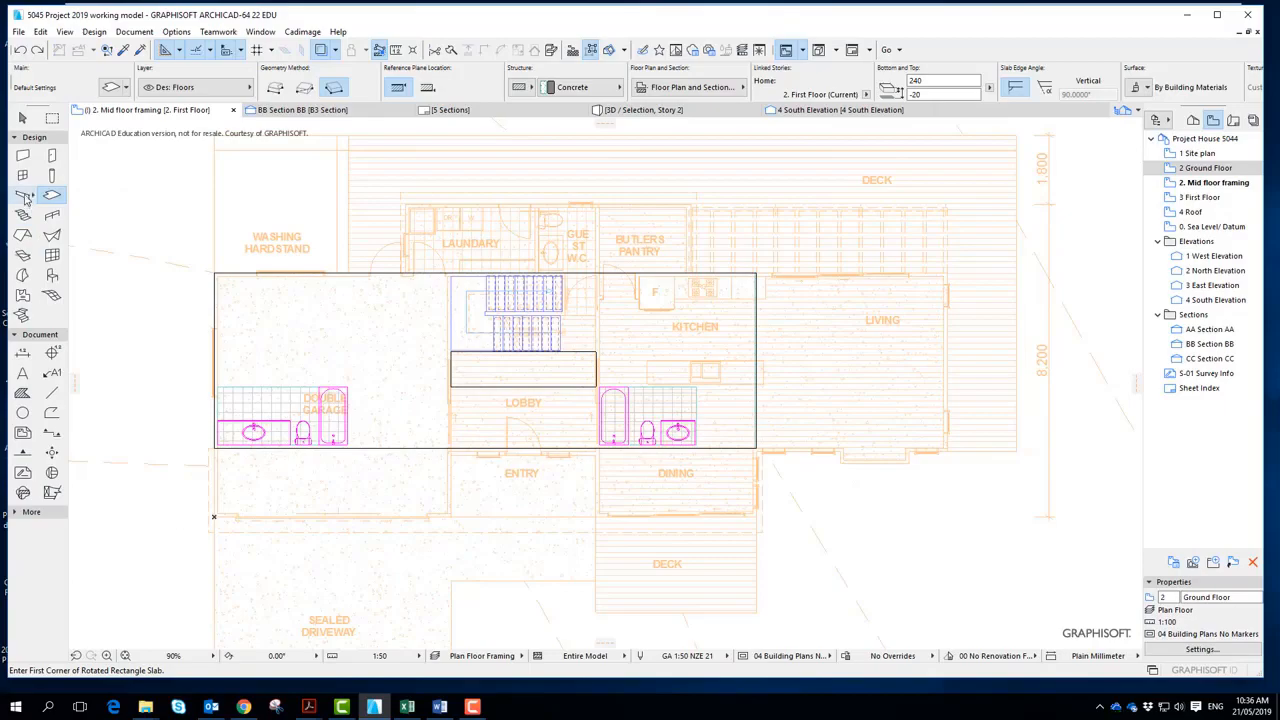
Step: Set beam defaults to 150×55 Timber - Structural, offset -20, on the Dec Floor Beams layer
click(20, 196)
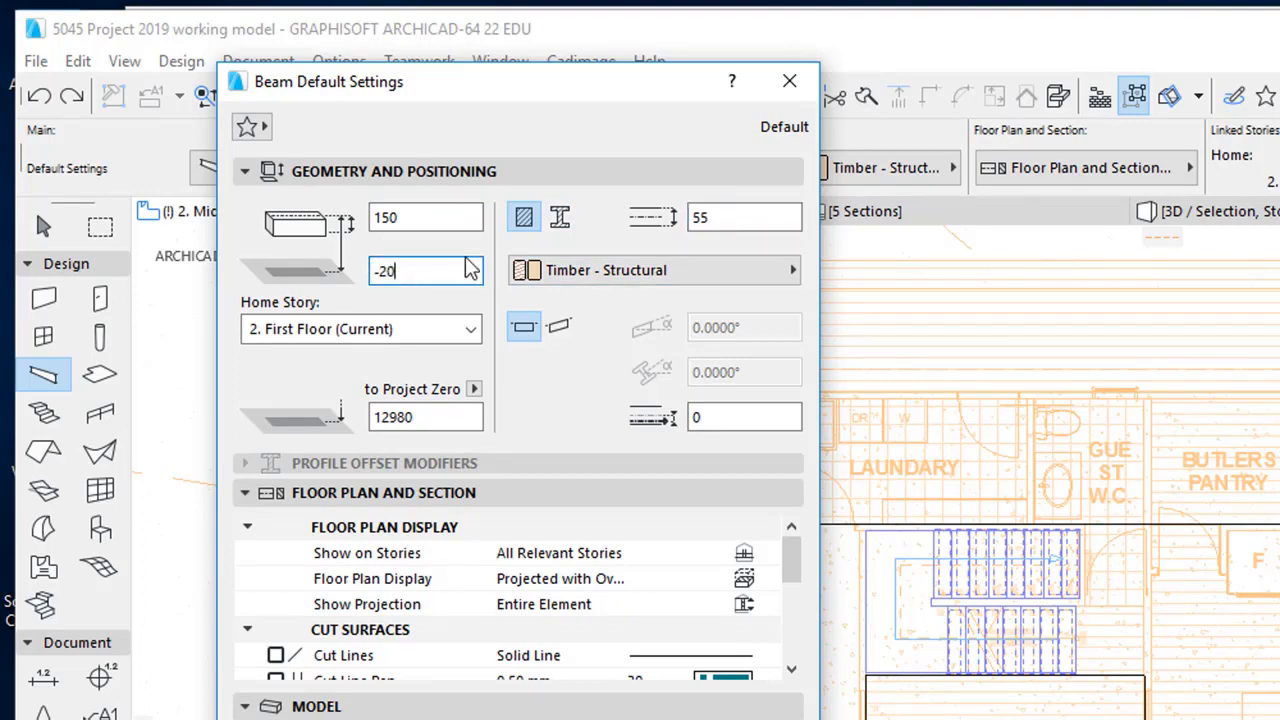
click(424, 216)
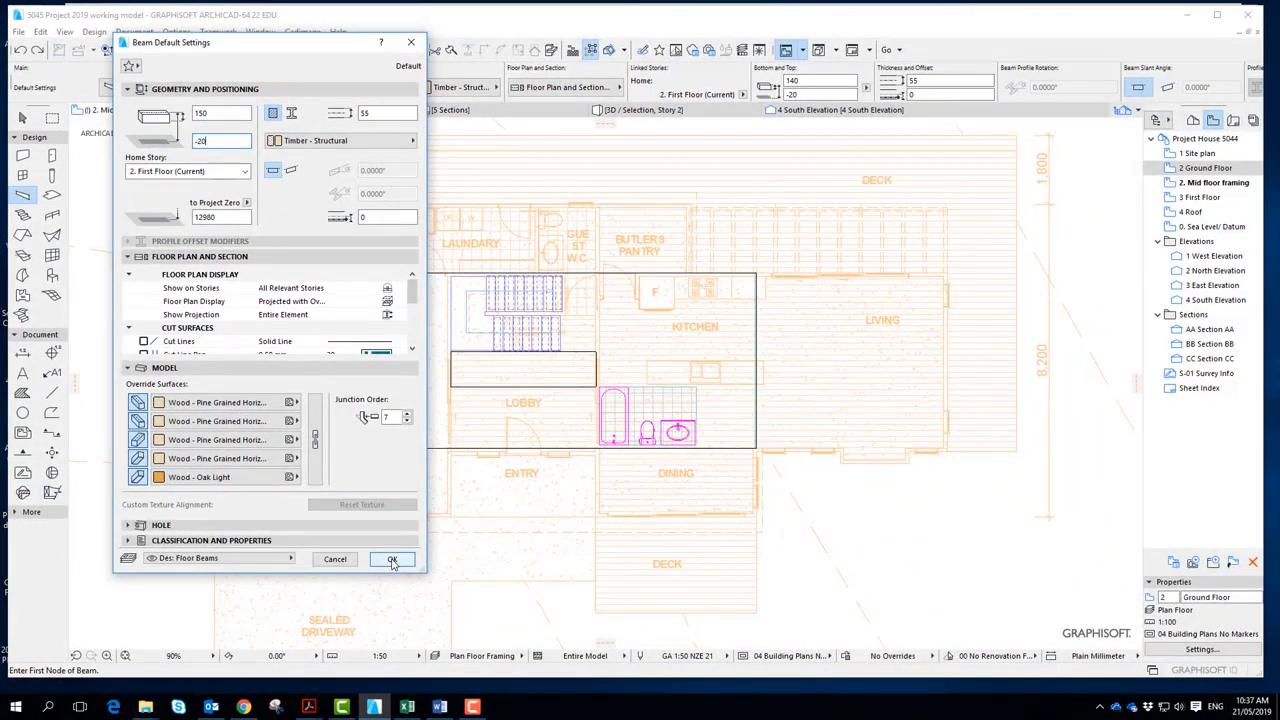
click(392, 560)
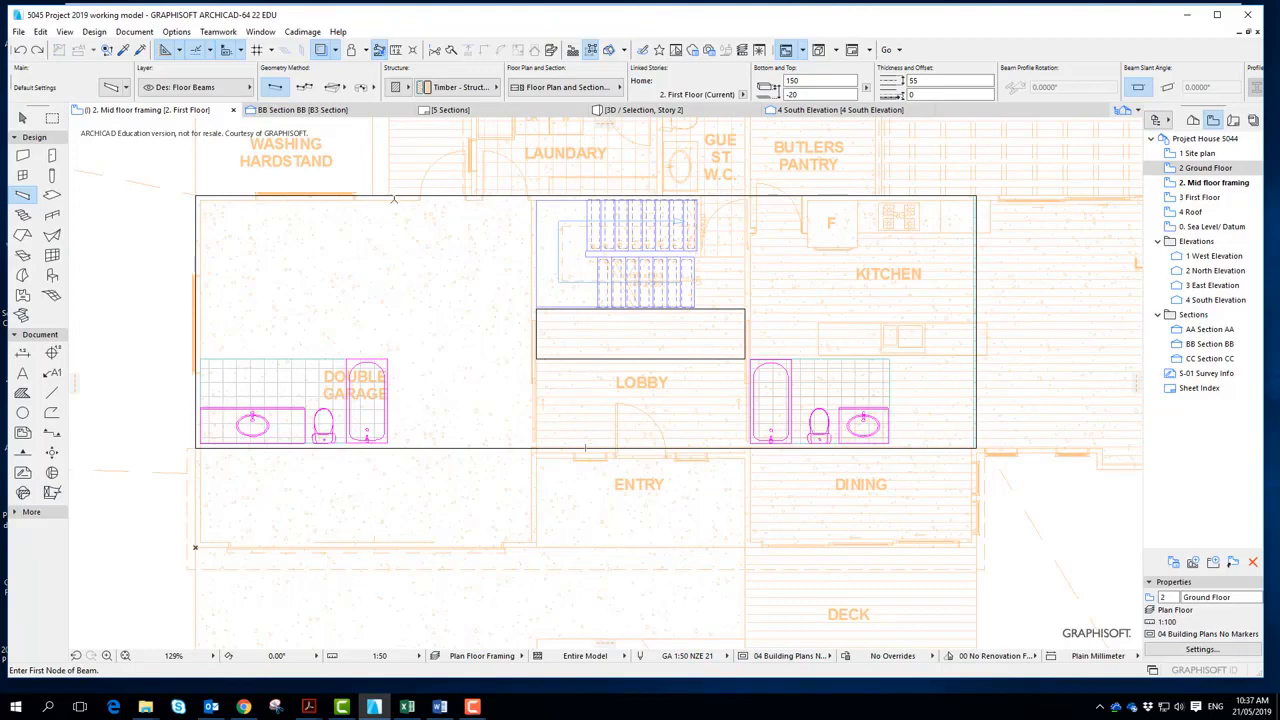
Step: Draw the first joist from the outline's top-left corner down the left edge
click(394, 198)
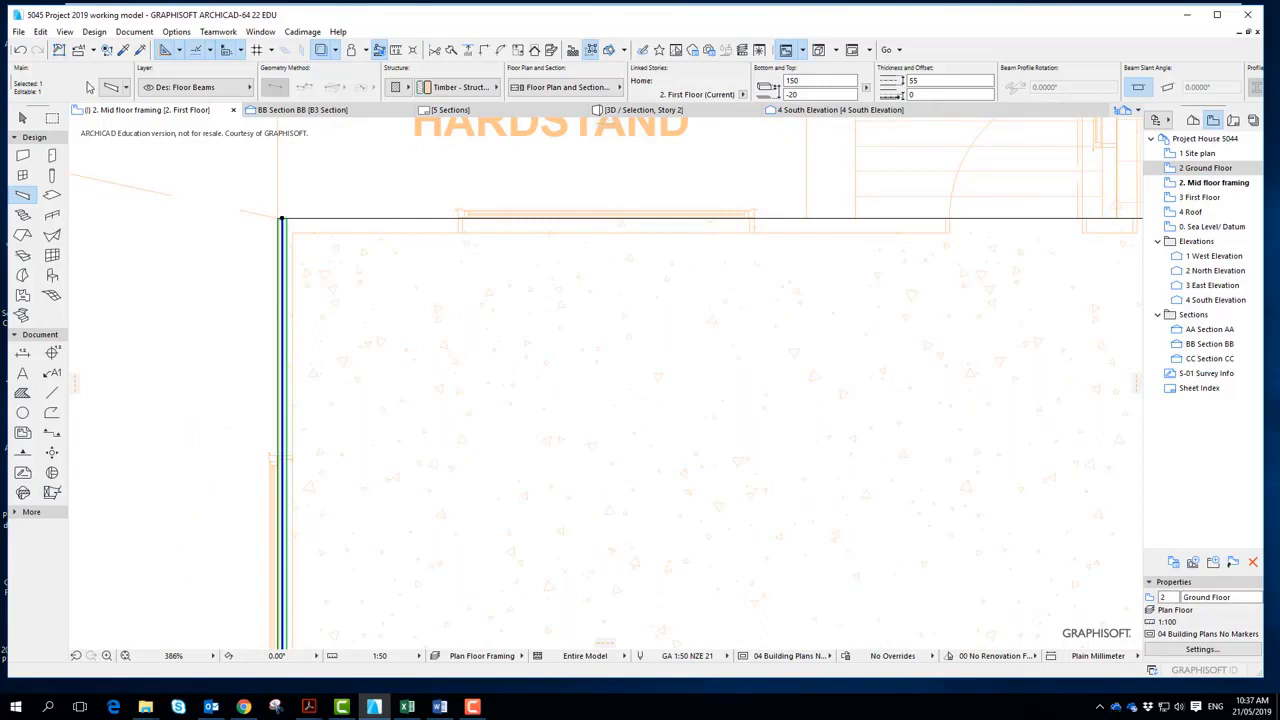
click(46, 32)
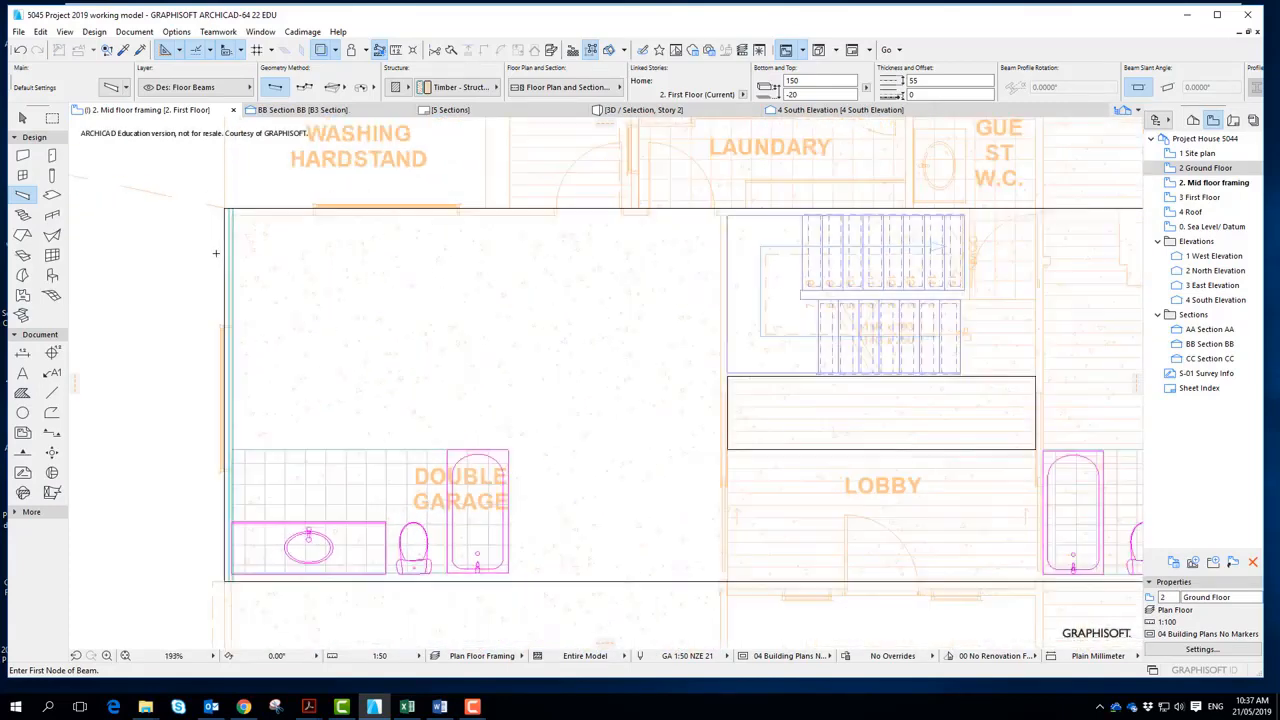
Step: Open Section BB with current view settings and delete both slabs under the bathroom fittings
scroll(down, 3)
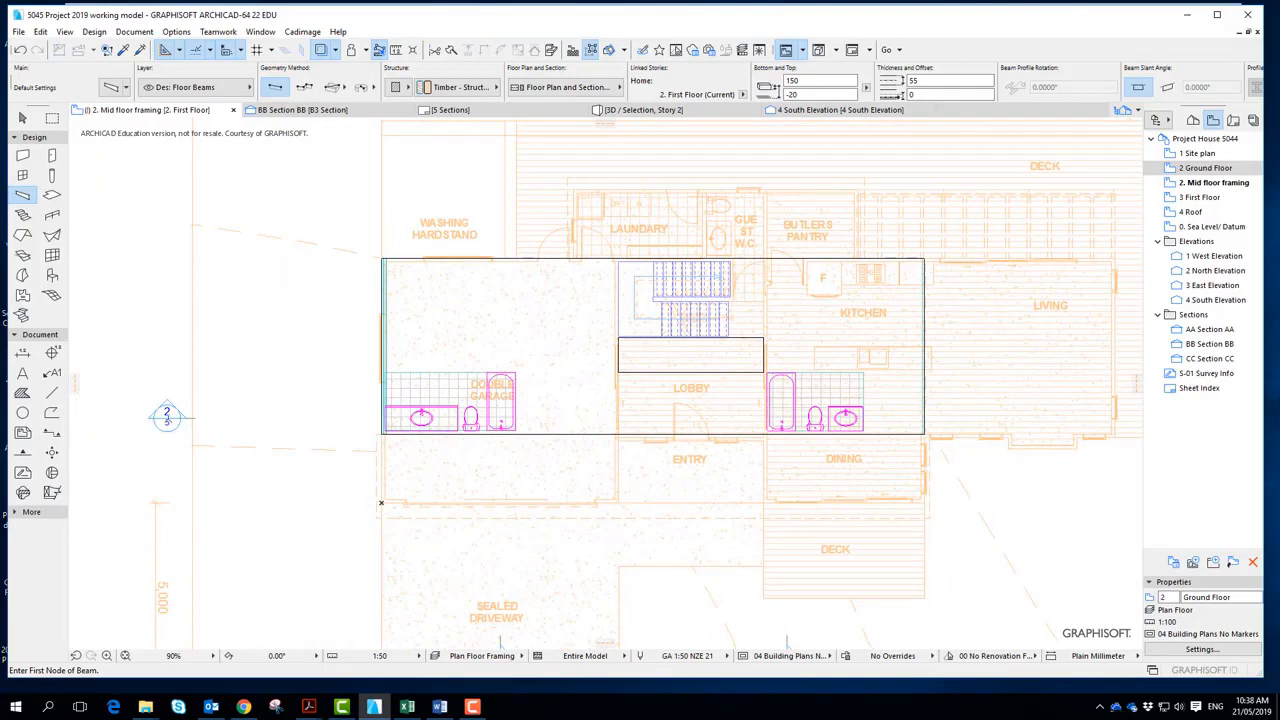
right_click(168, 418)
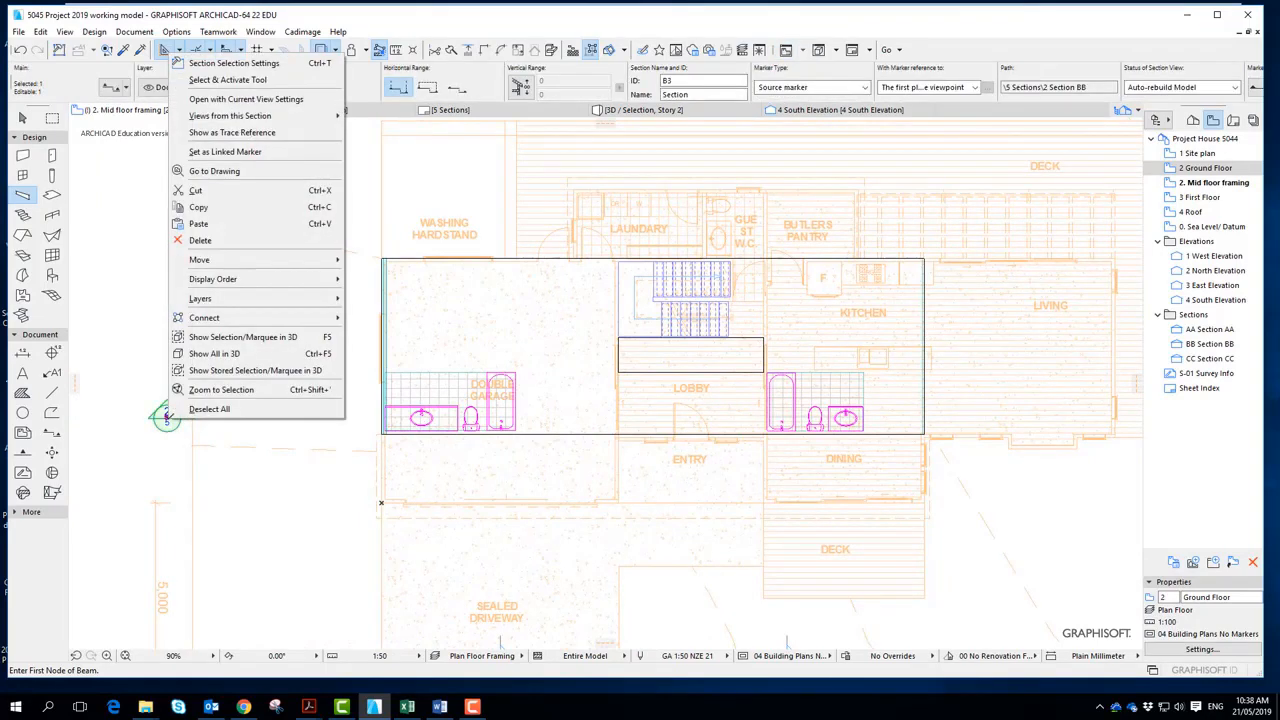
mouse_move(256, 98)
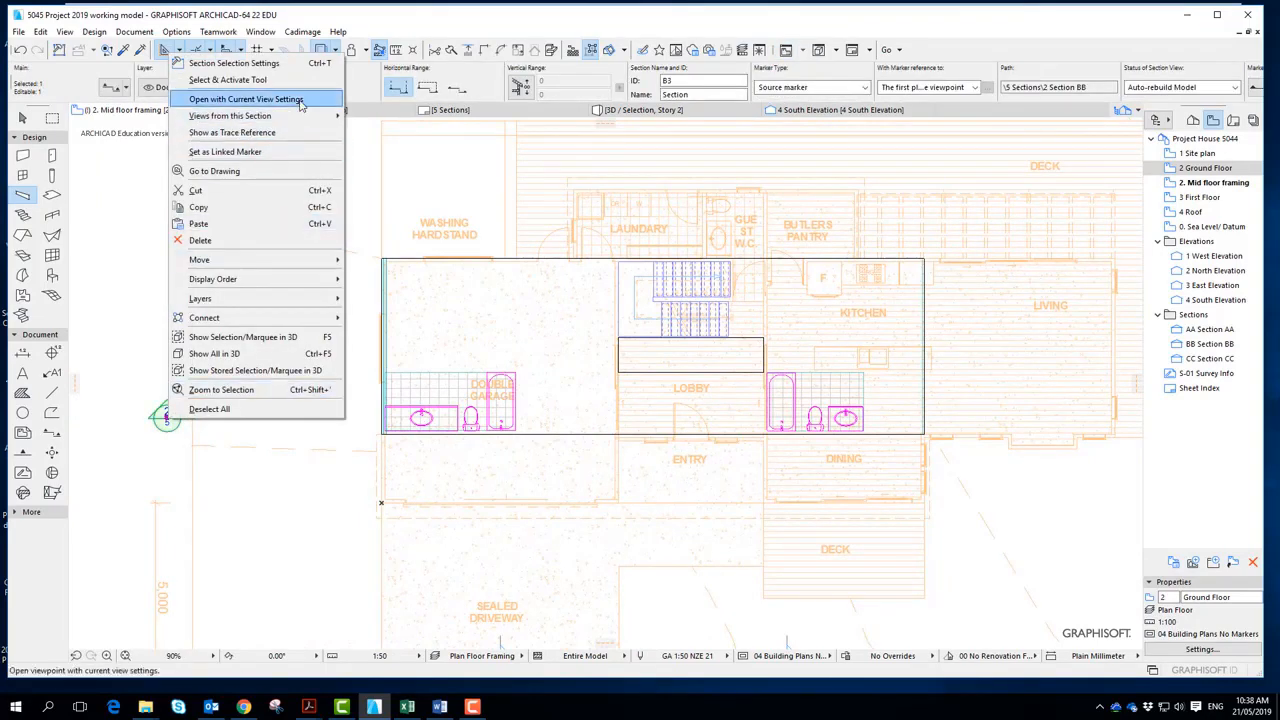
click(248, 98)
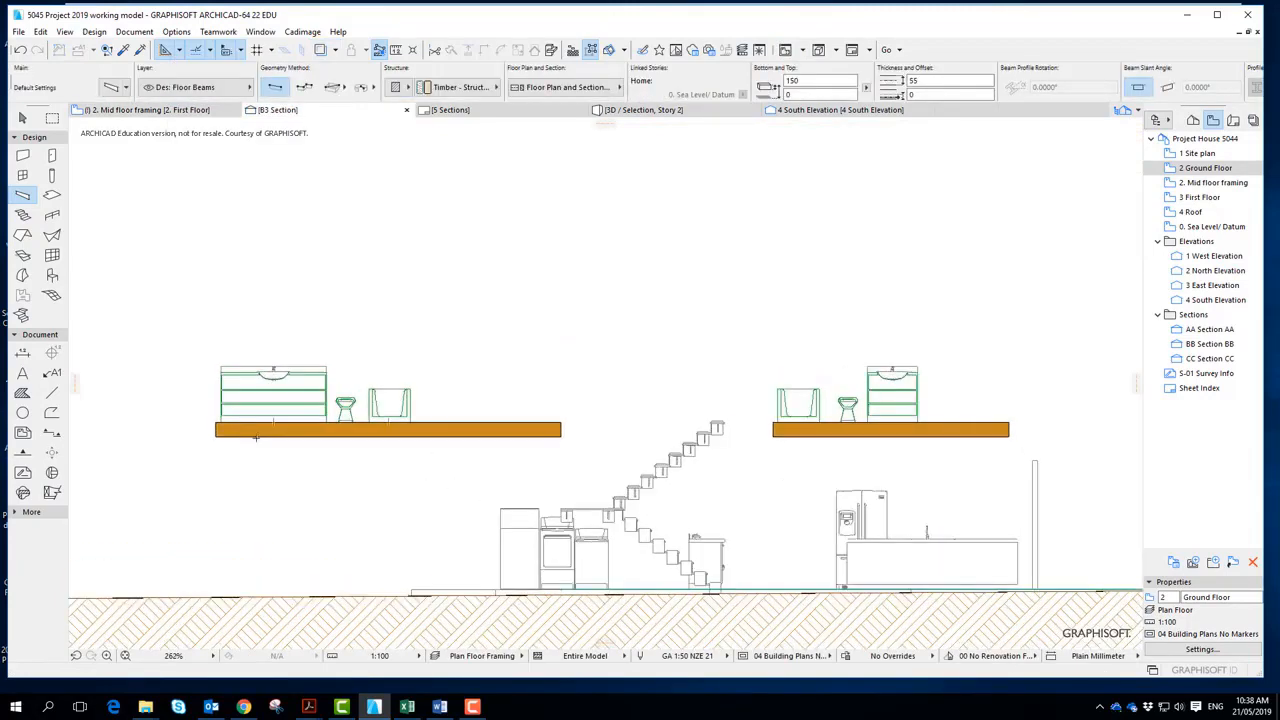
mouse_move(270, 438)
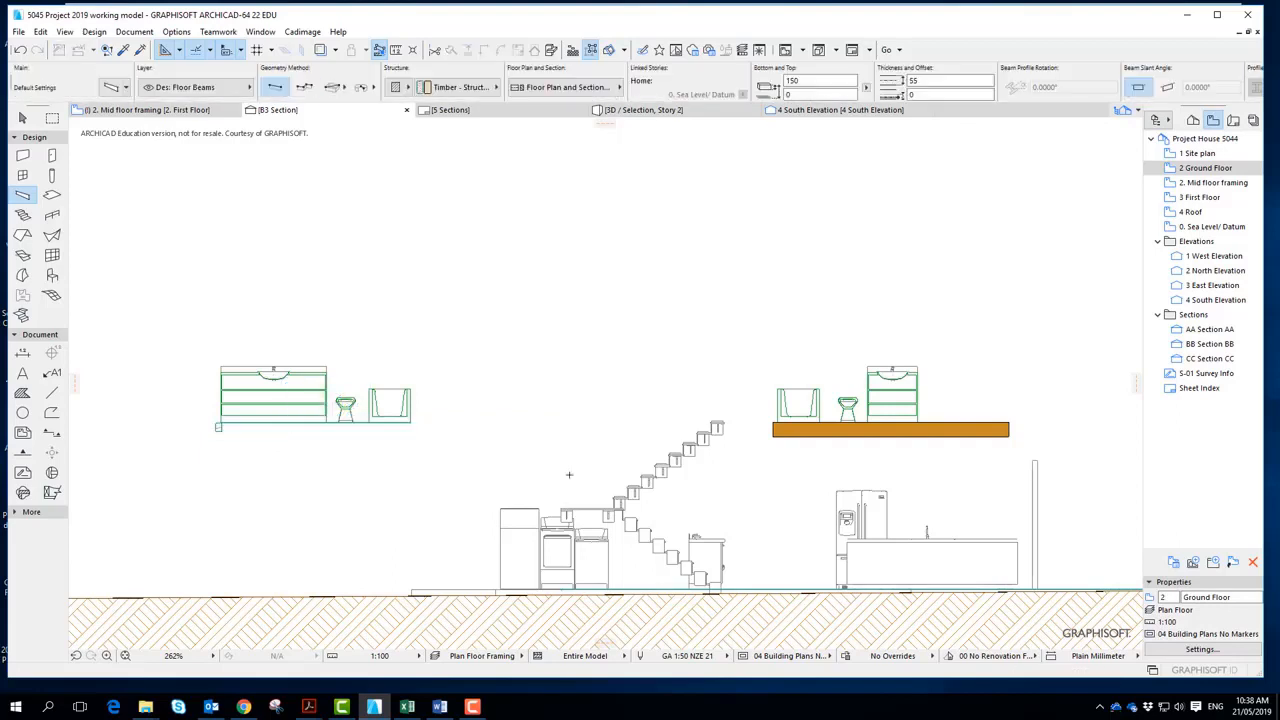
click(890, 428)
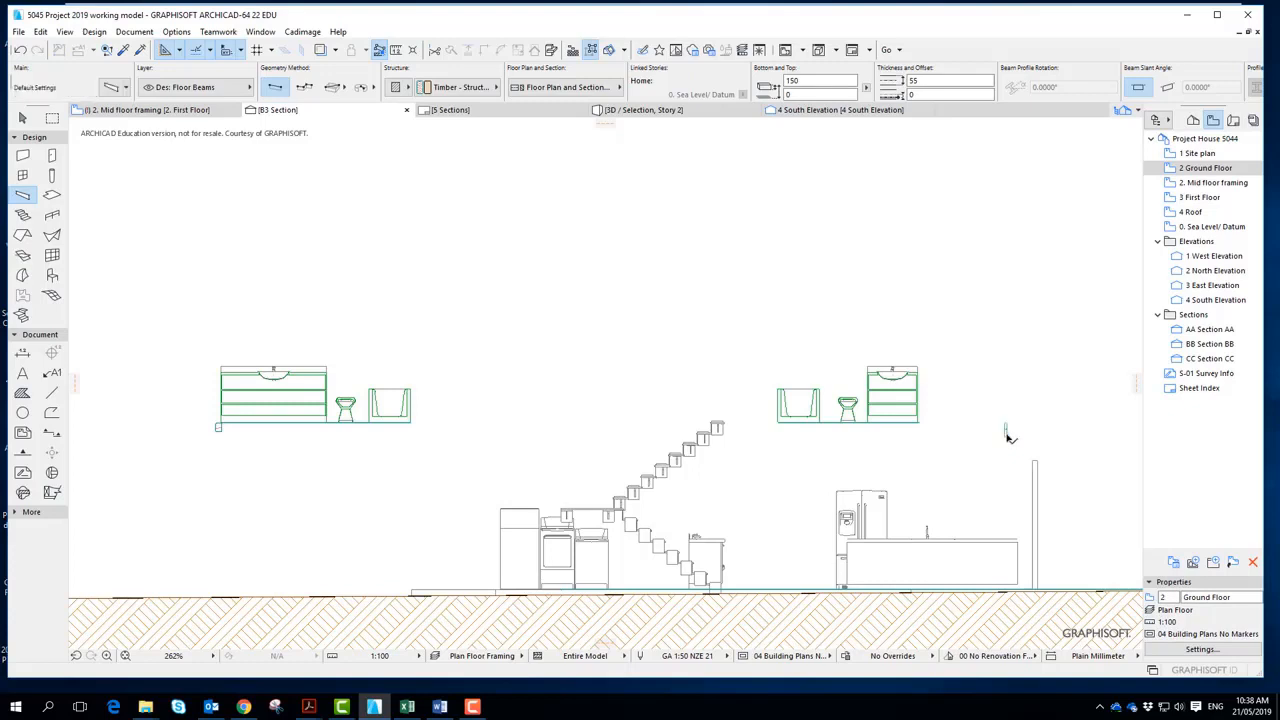
click(1004, 434)
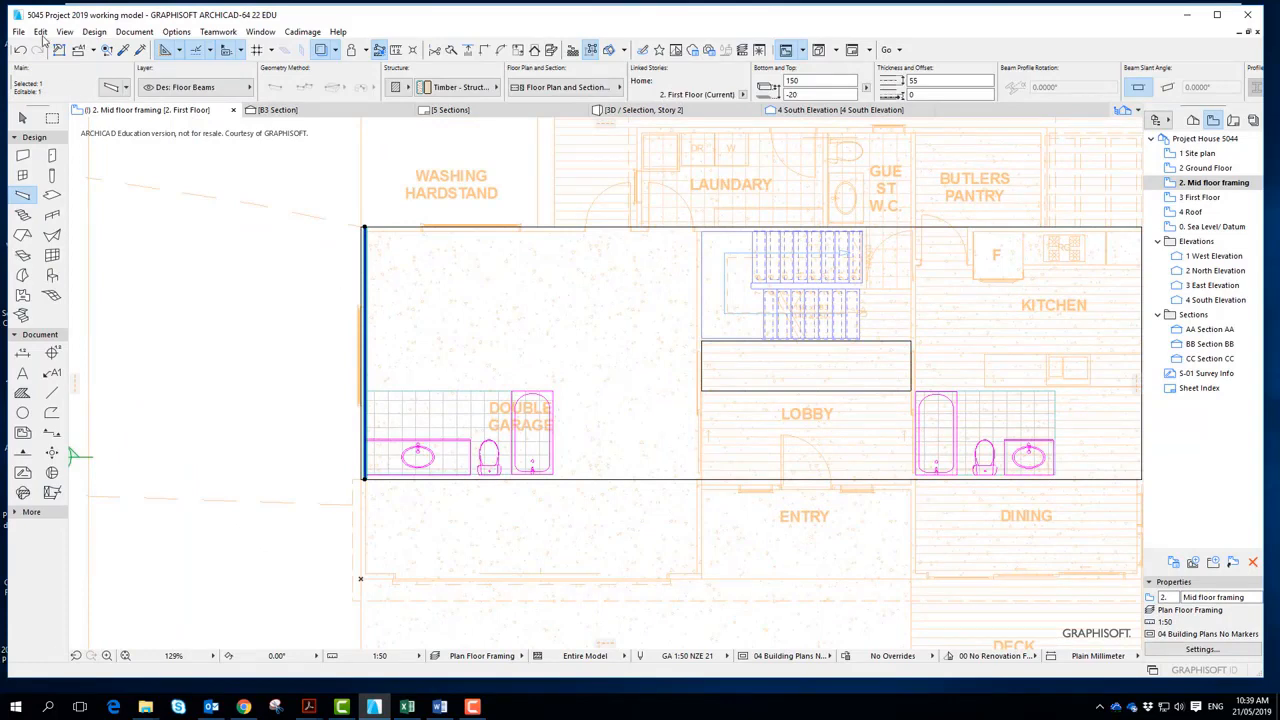
Step: Multiply the left-edge joist across the outline with Spread spacing 500 instead of 600
click(48, 32)
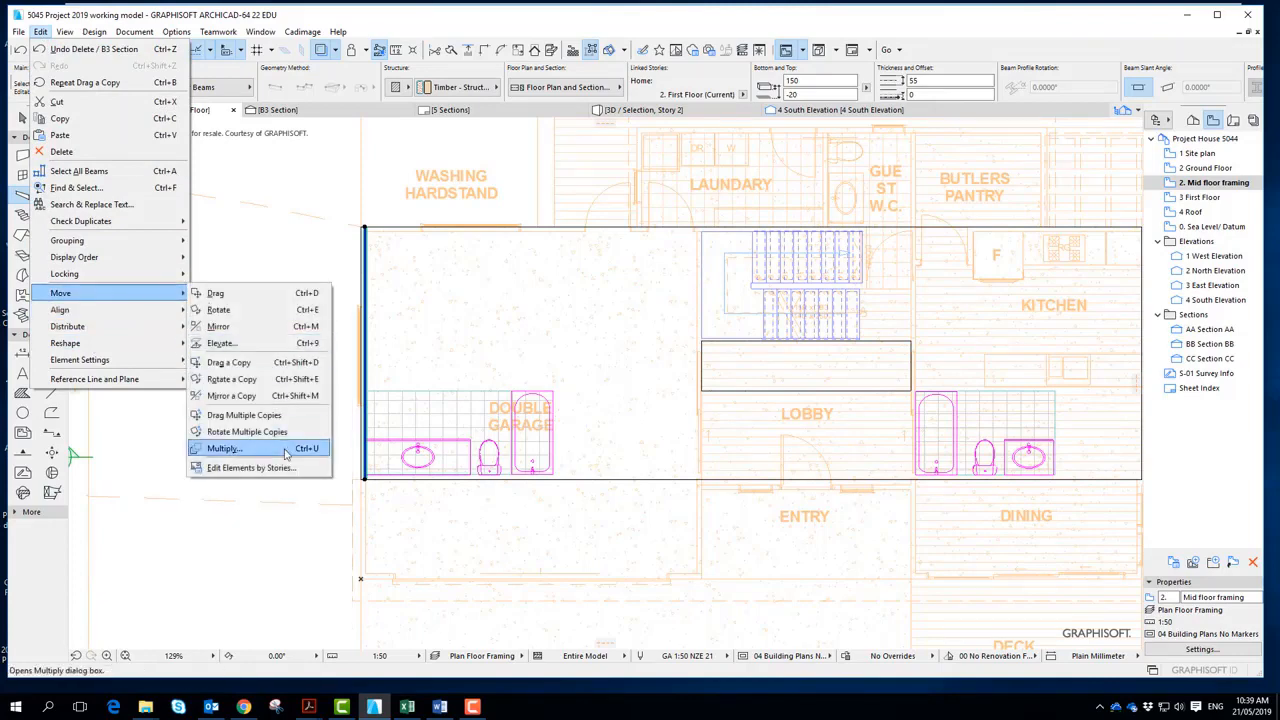
click(220, 448)
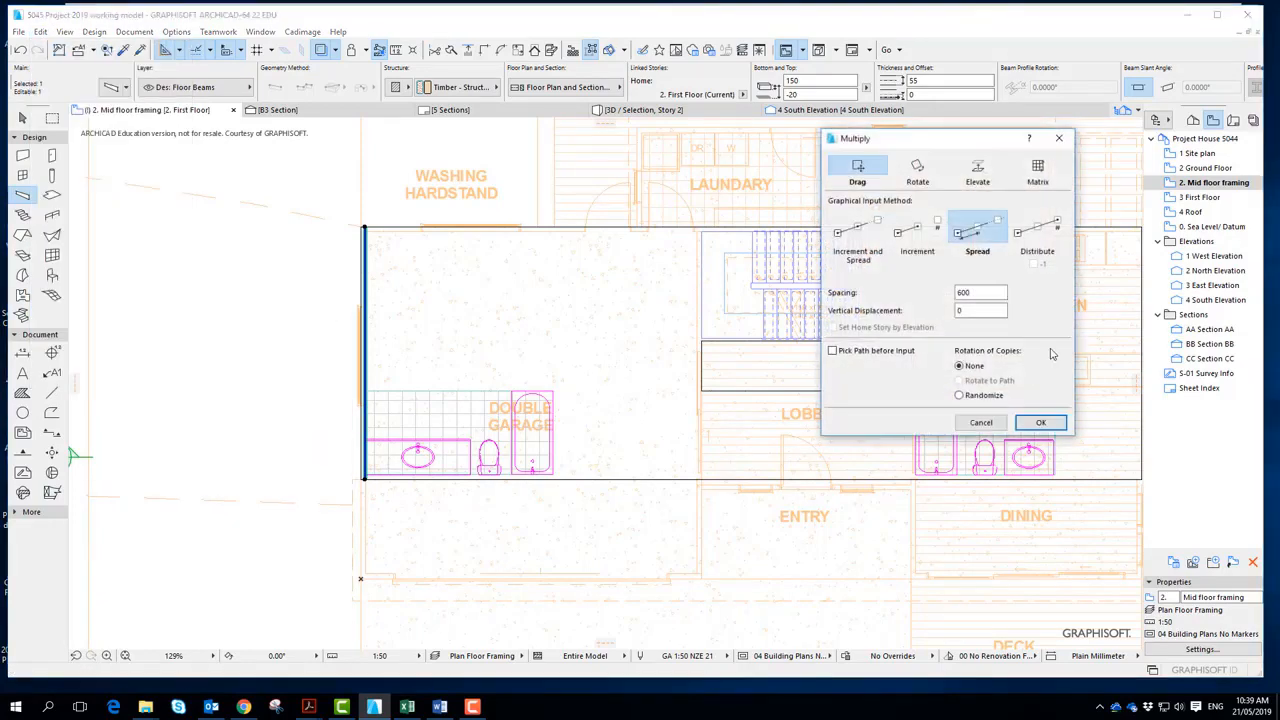
click(980, 292)
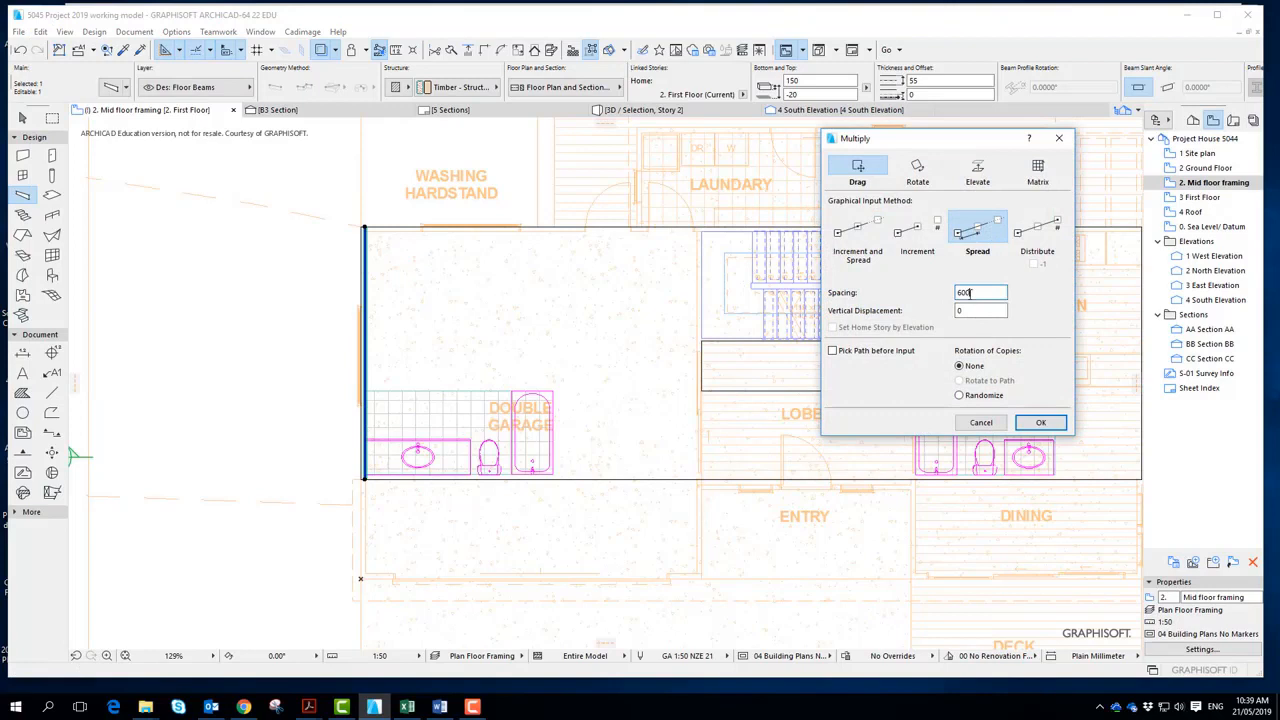
triple_click(980, 292)
text(500)
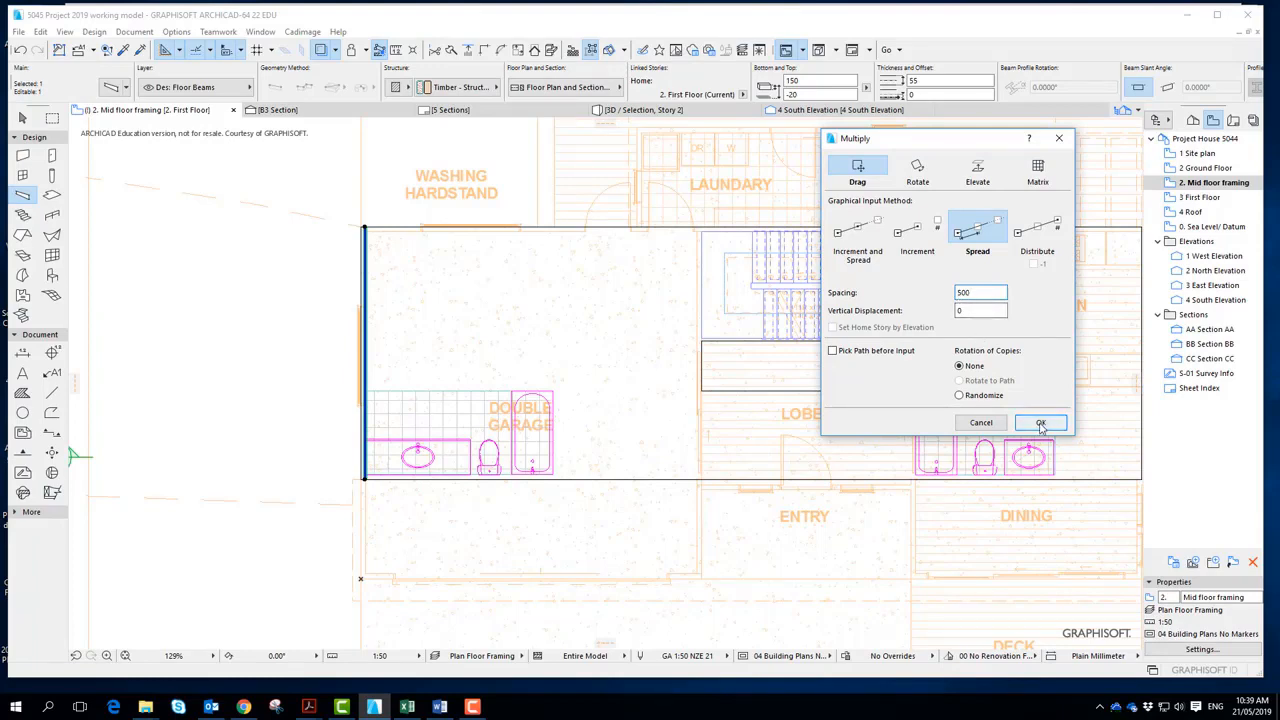
click(1040, 422)
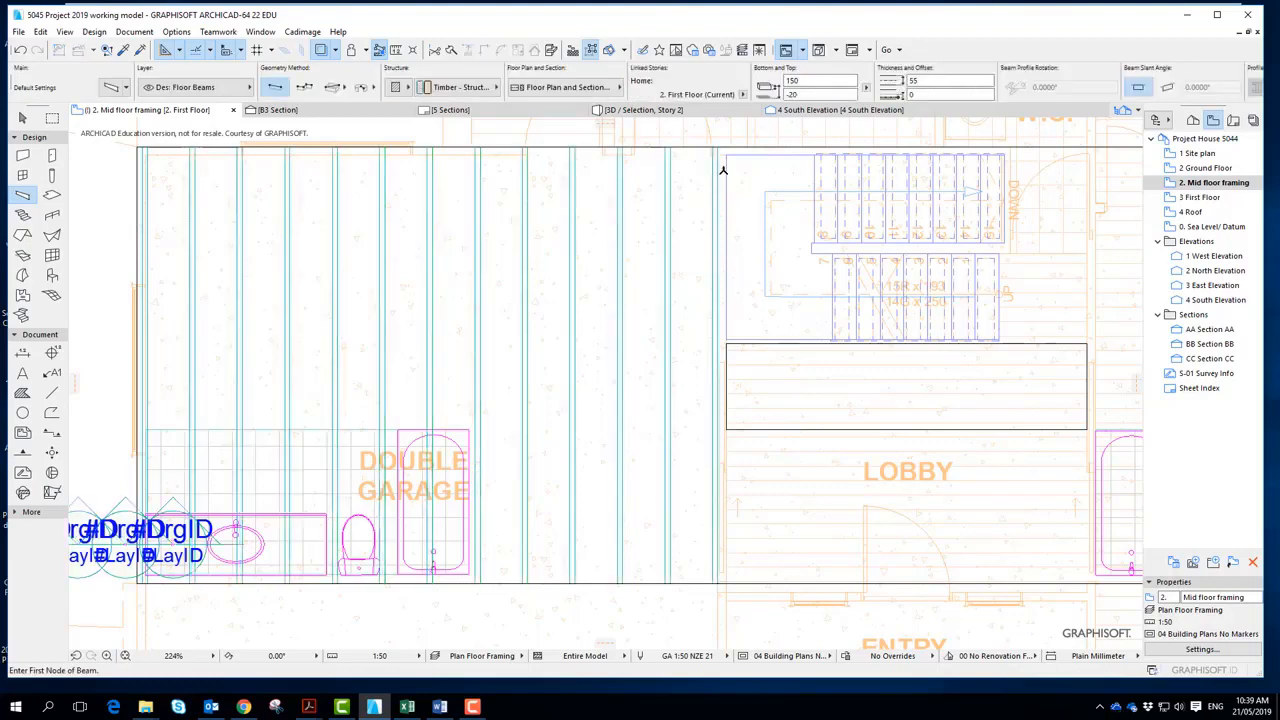
mouse_move(750, 386)
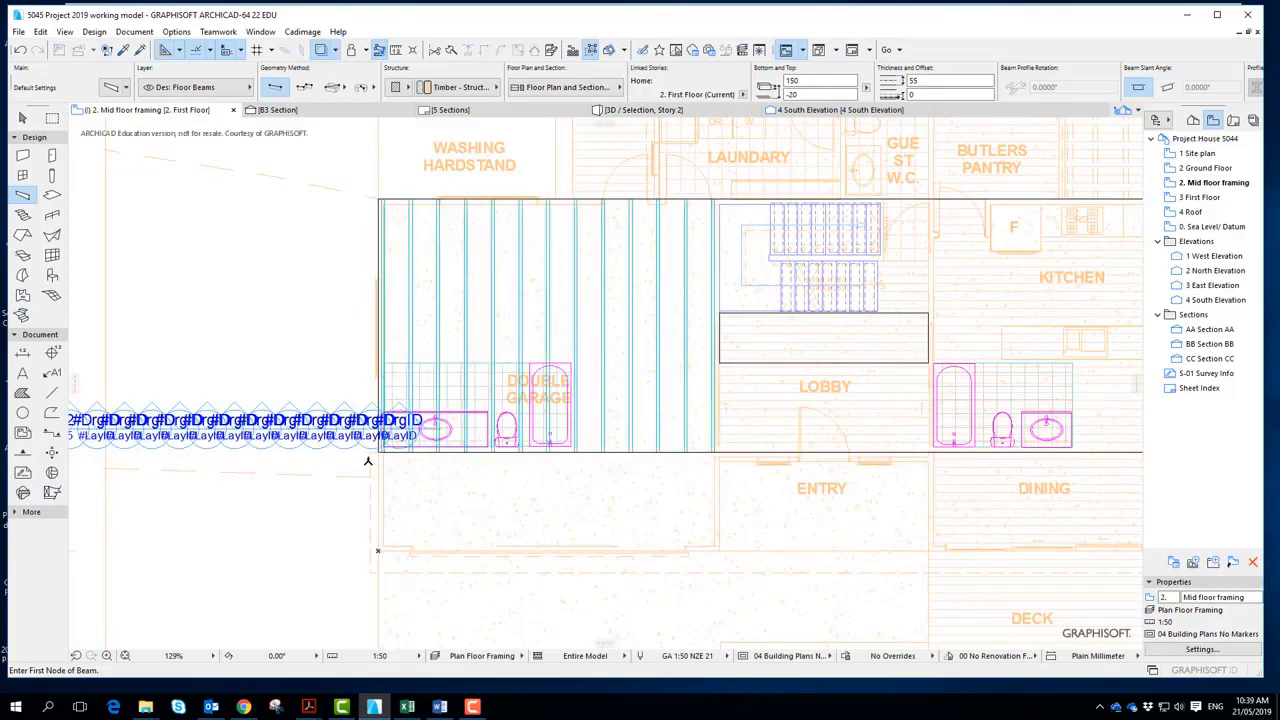
Step: Scroll the plan while spreading beam copies across the left floor area at 500 centres
scroll(down, 3)
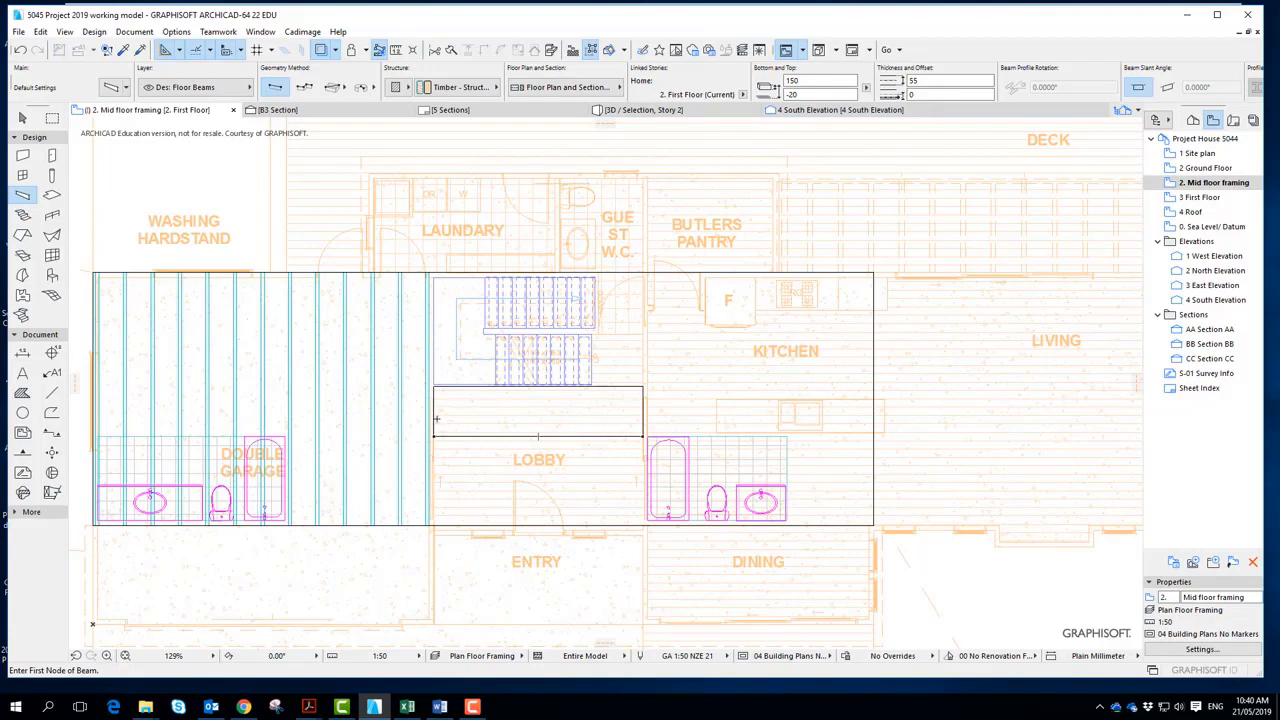
mouse_move(528, 508)
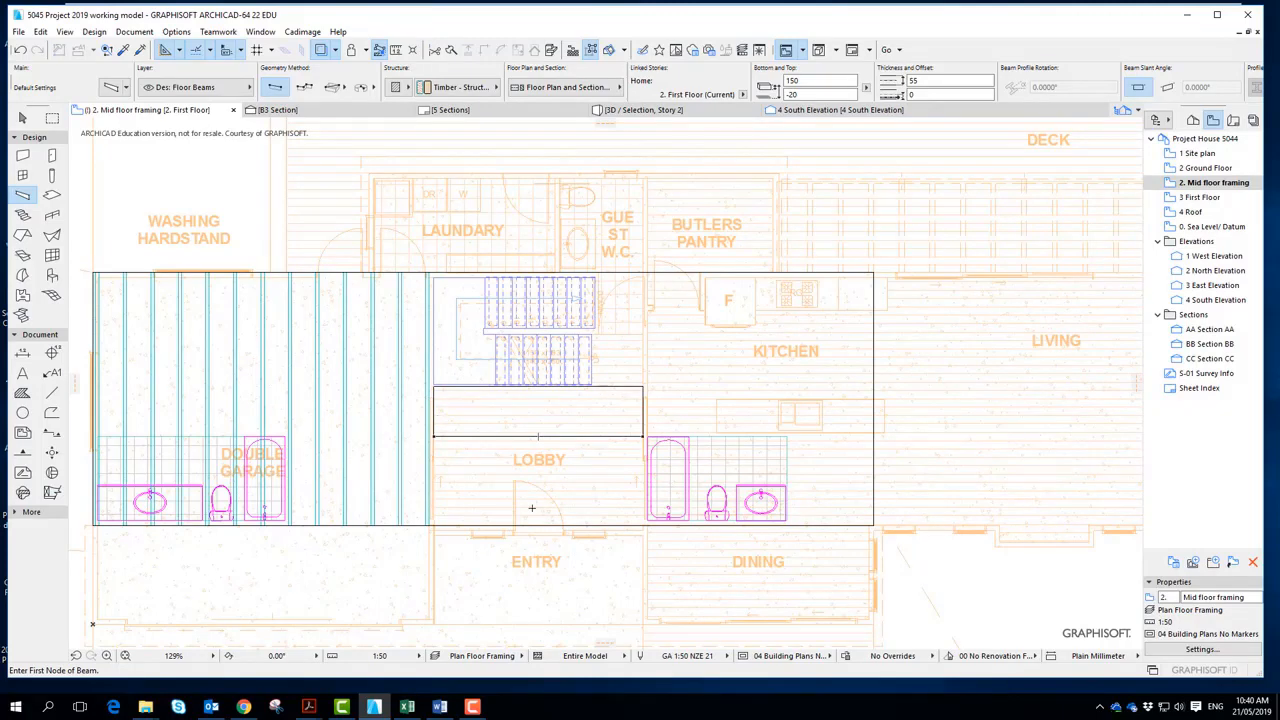
mouse_move(532, 508)
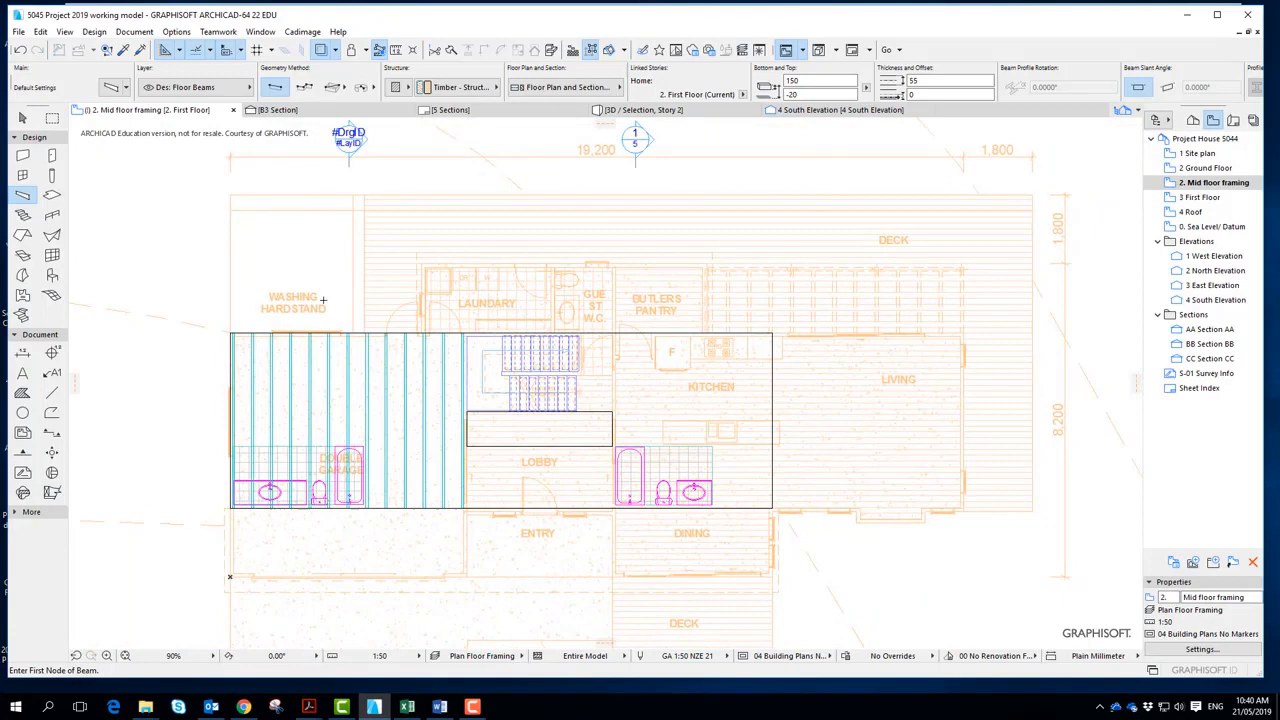
mouse_move(174, 264)
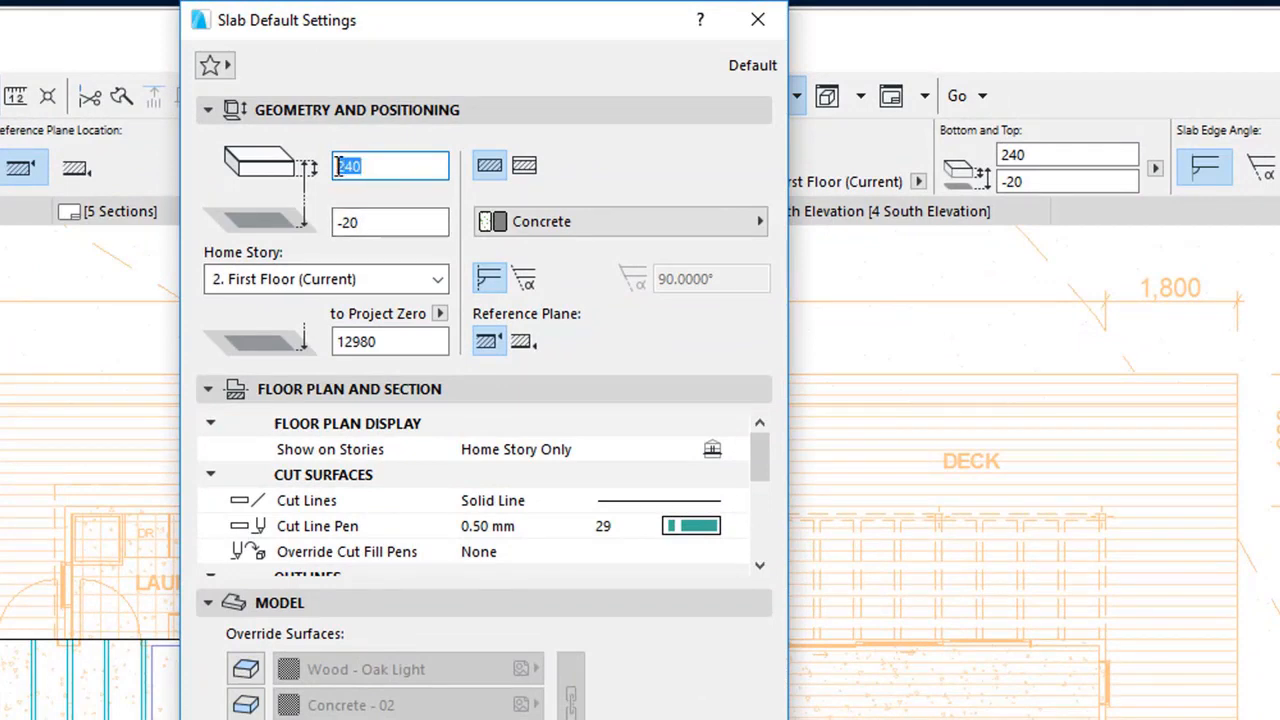
Step: Set the slab default thickness to 225, then start a rotated rectangle slab with a -50 X offset
text(225)
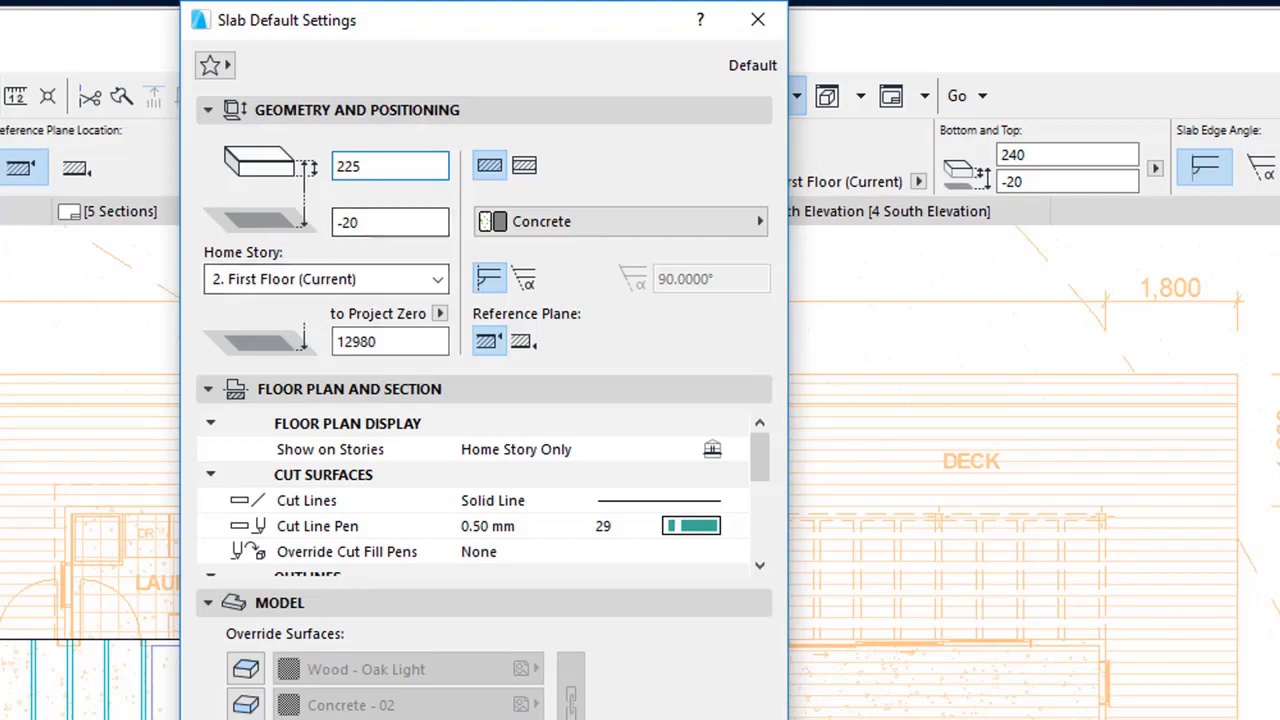
click(756, 20)
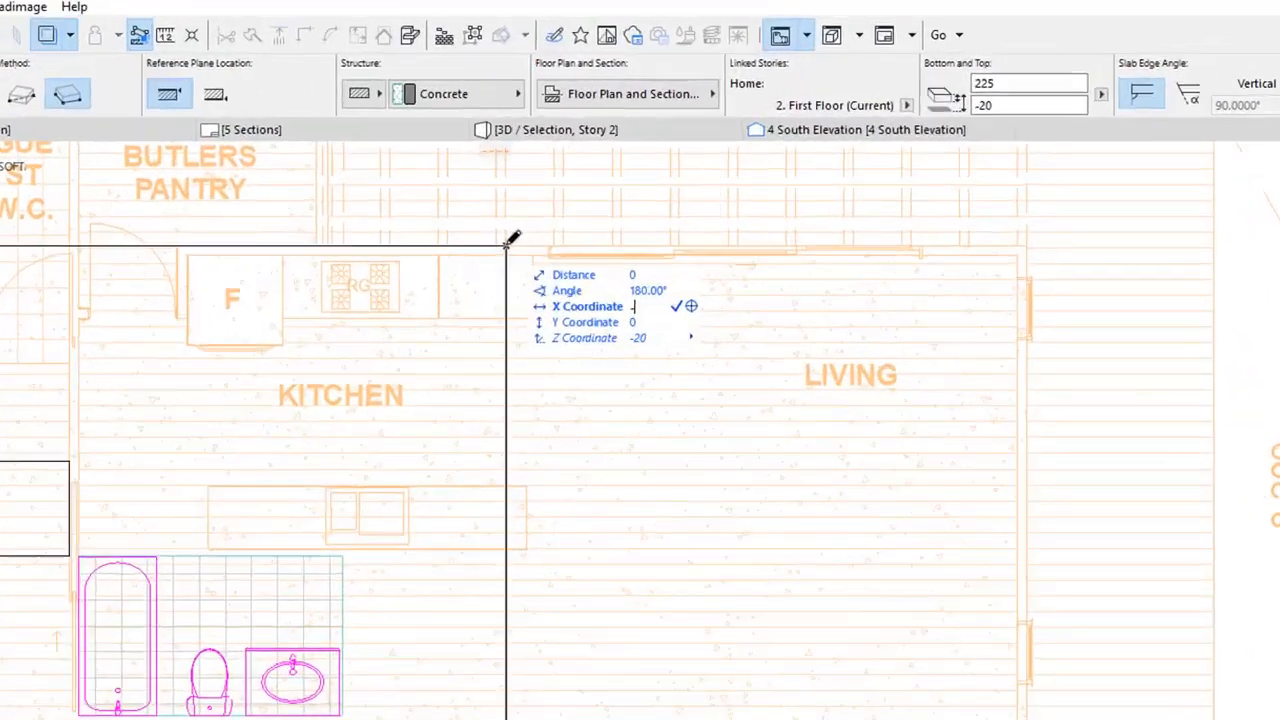
text(-50)
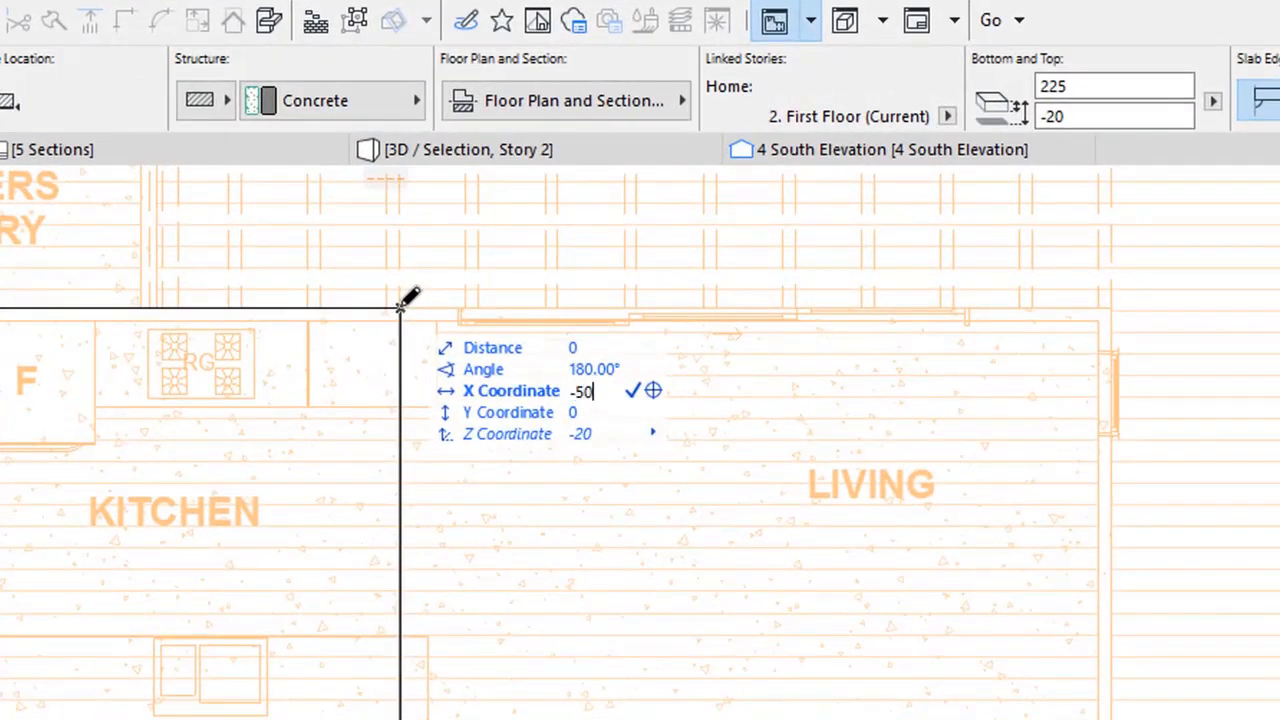
key(Enter)
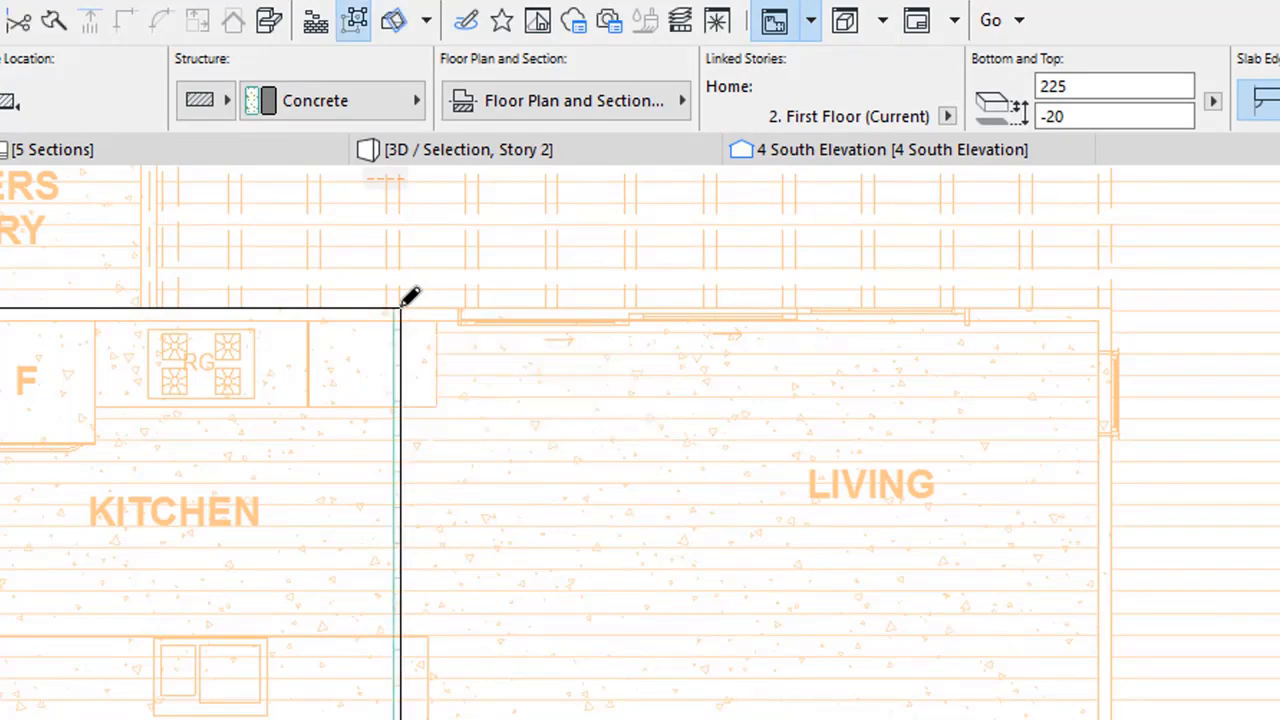
mouse_move(394, 384)
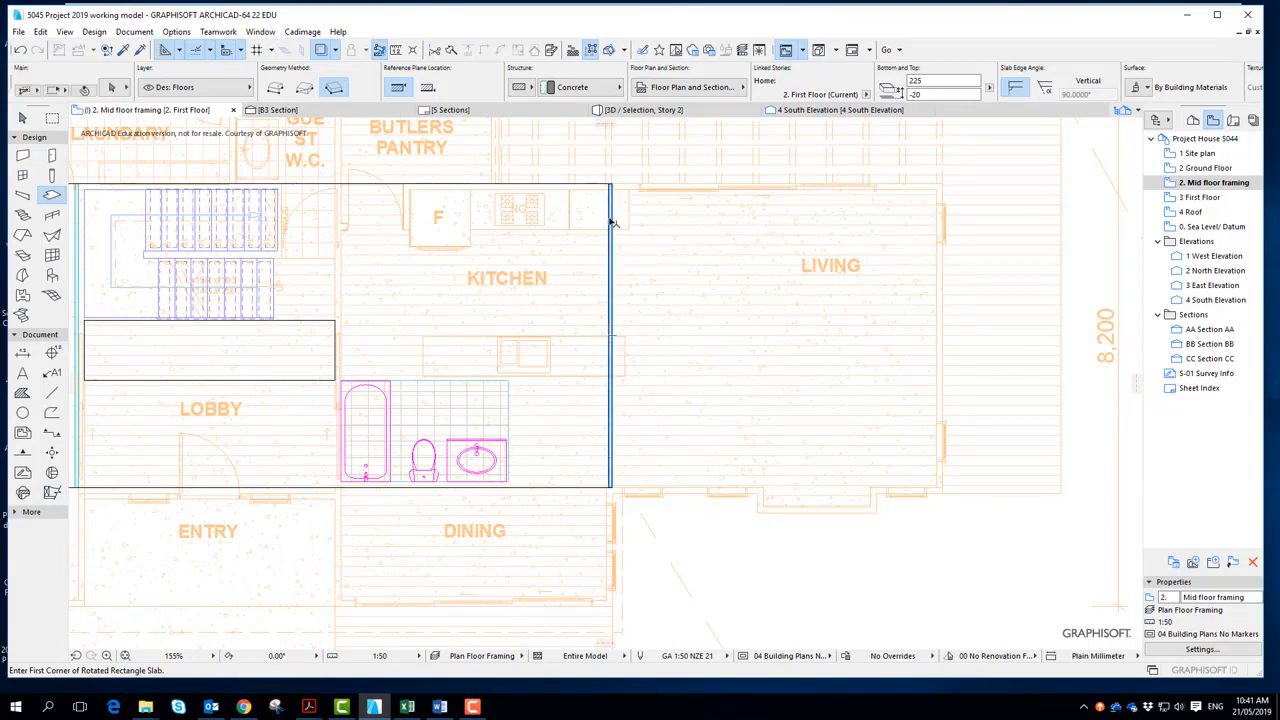
Step: Select the narrow slab joist and multiply it with Spread at 500 spacing
click(612, 336)
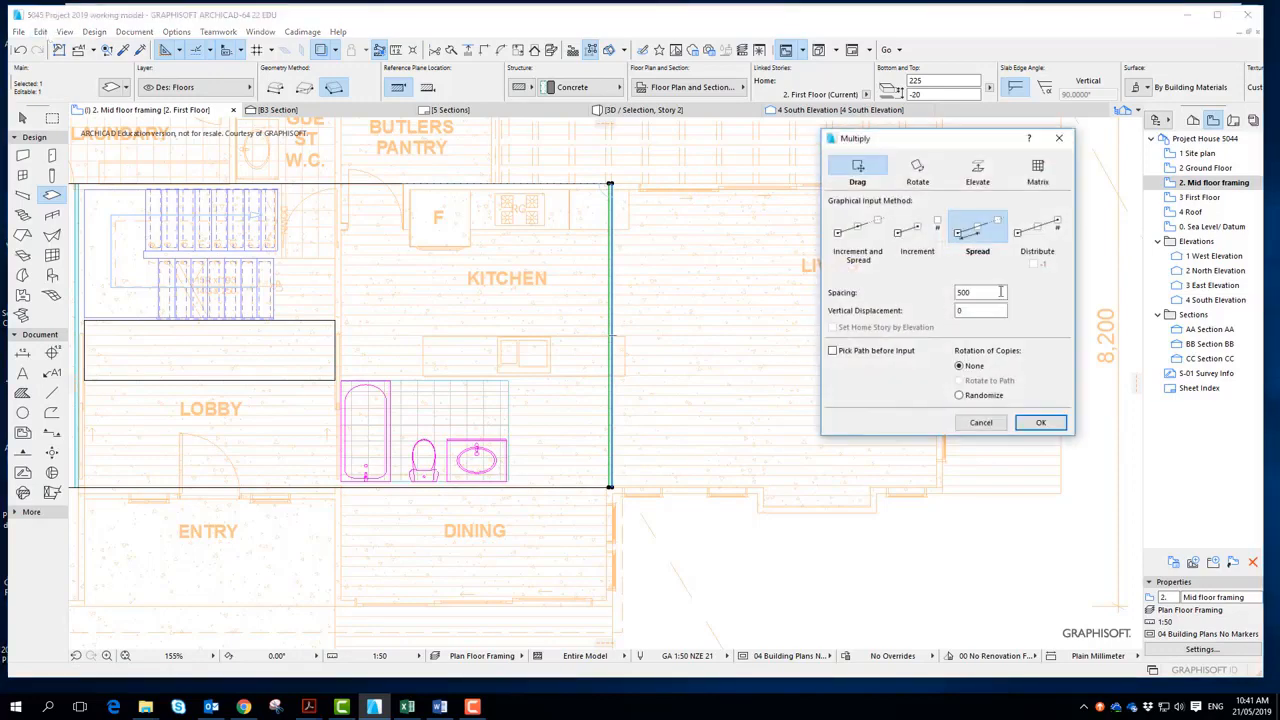
click(1040, 422)
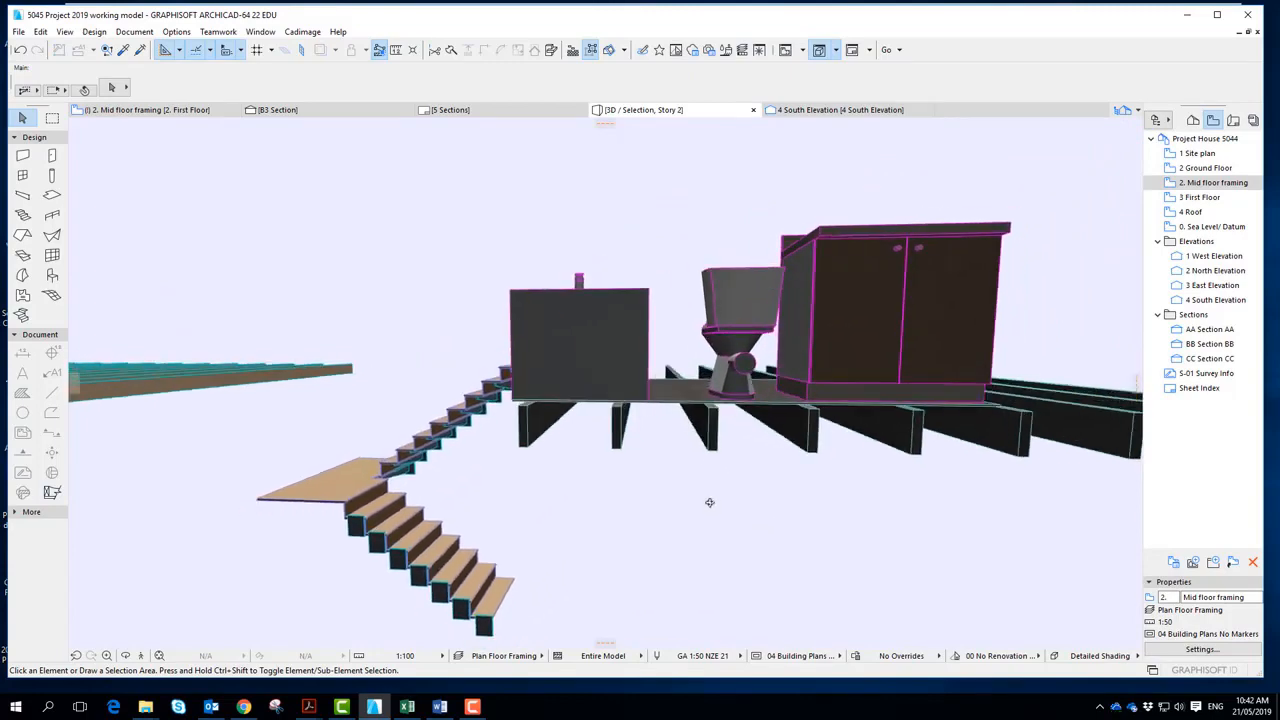
Step: Orbit the 3D model to view the joists under the stairs and bathrooms, then return to the framing plan
drag(708, 502, 710, 512)
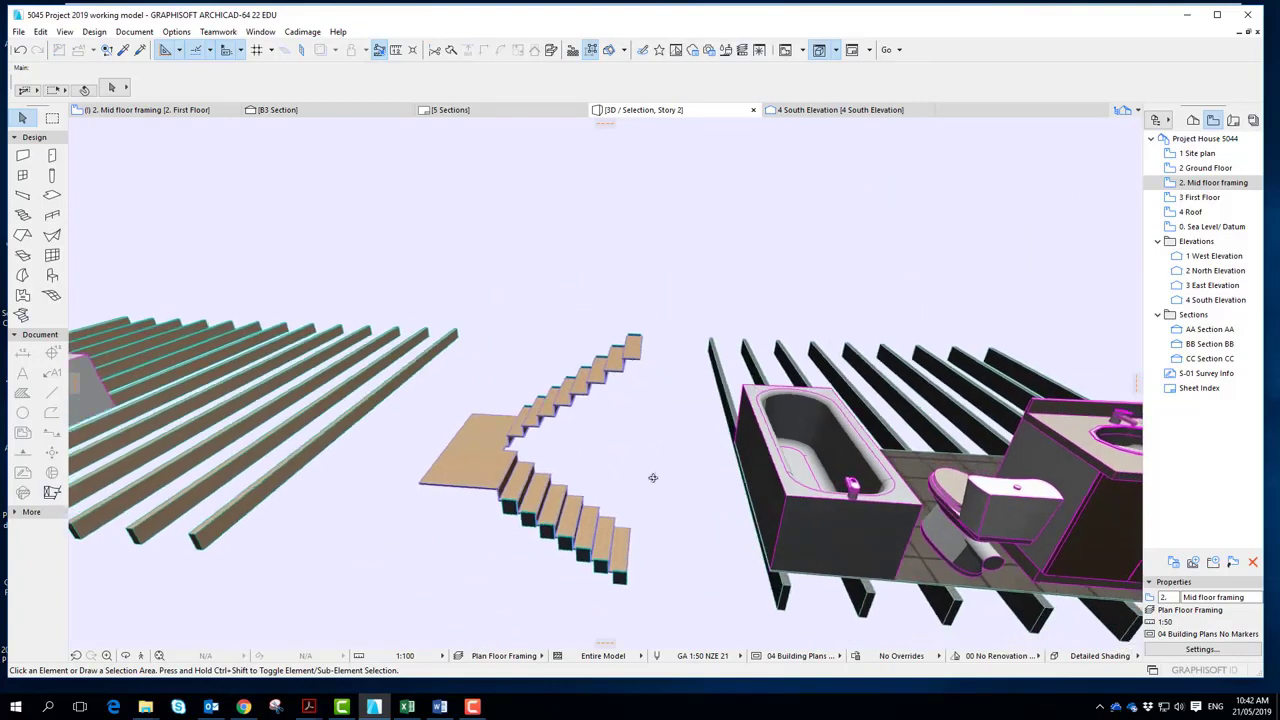
drag(652, 476, 608, 482)
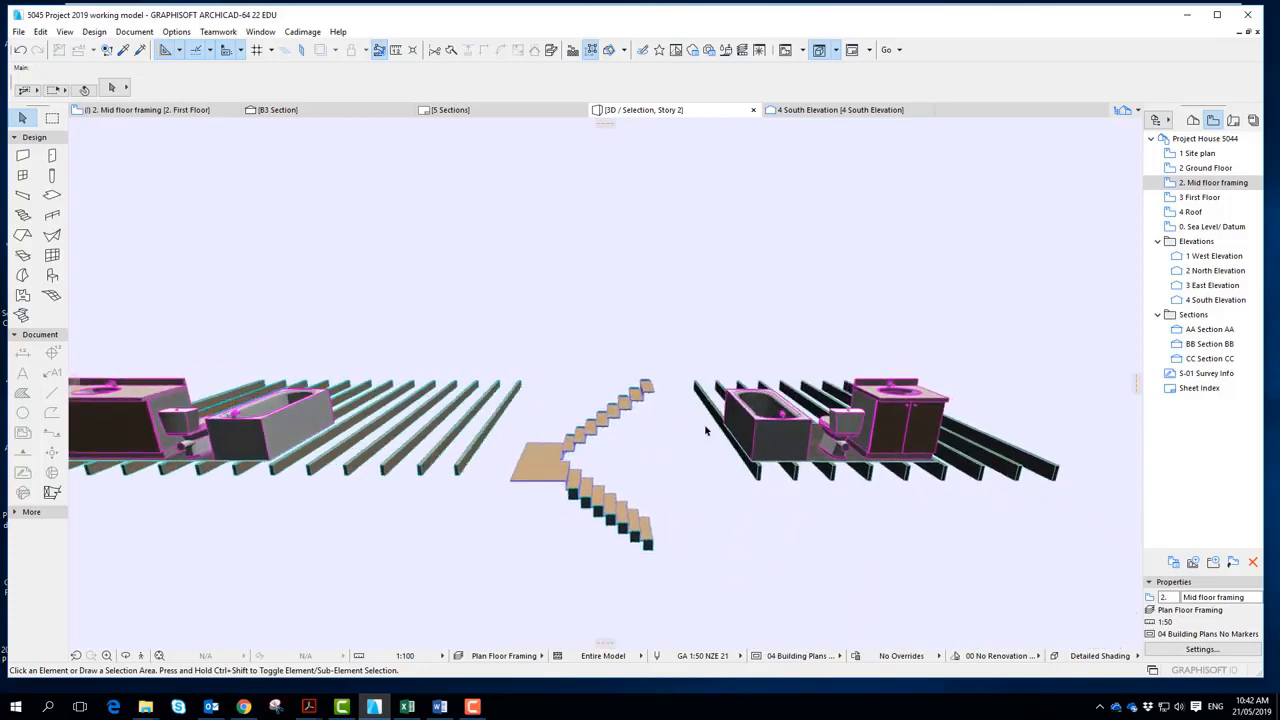
mouse_move(604, 500)
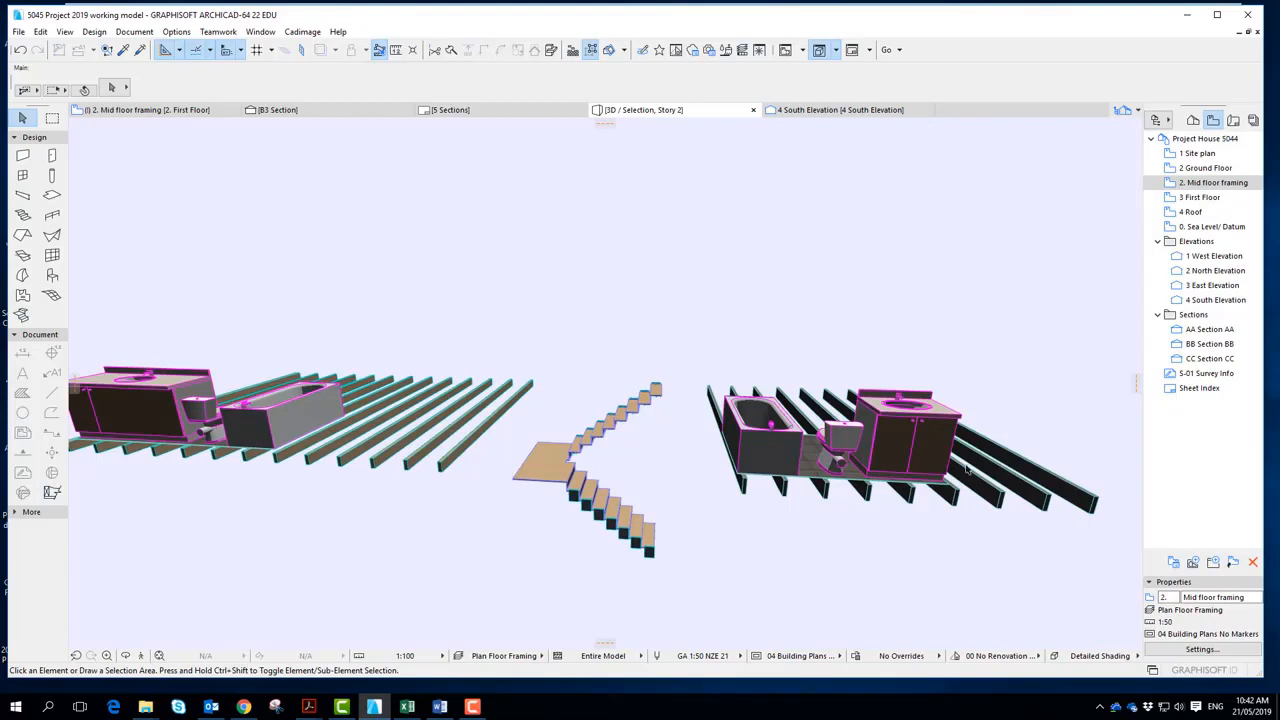
click(1214, 182)
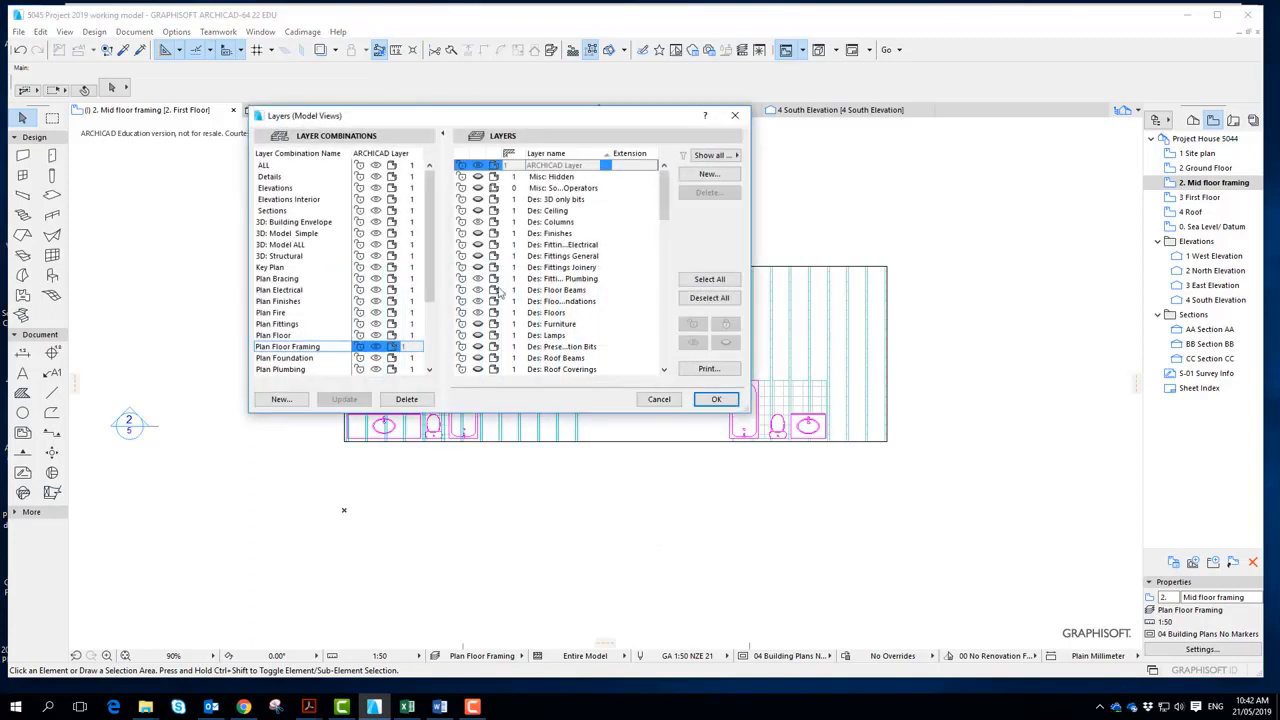
Step: Hide the Fittings Plumbing layer and apply the change in Layer Settings
click(562, 278)
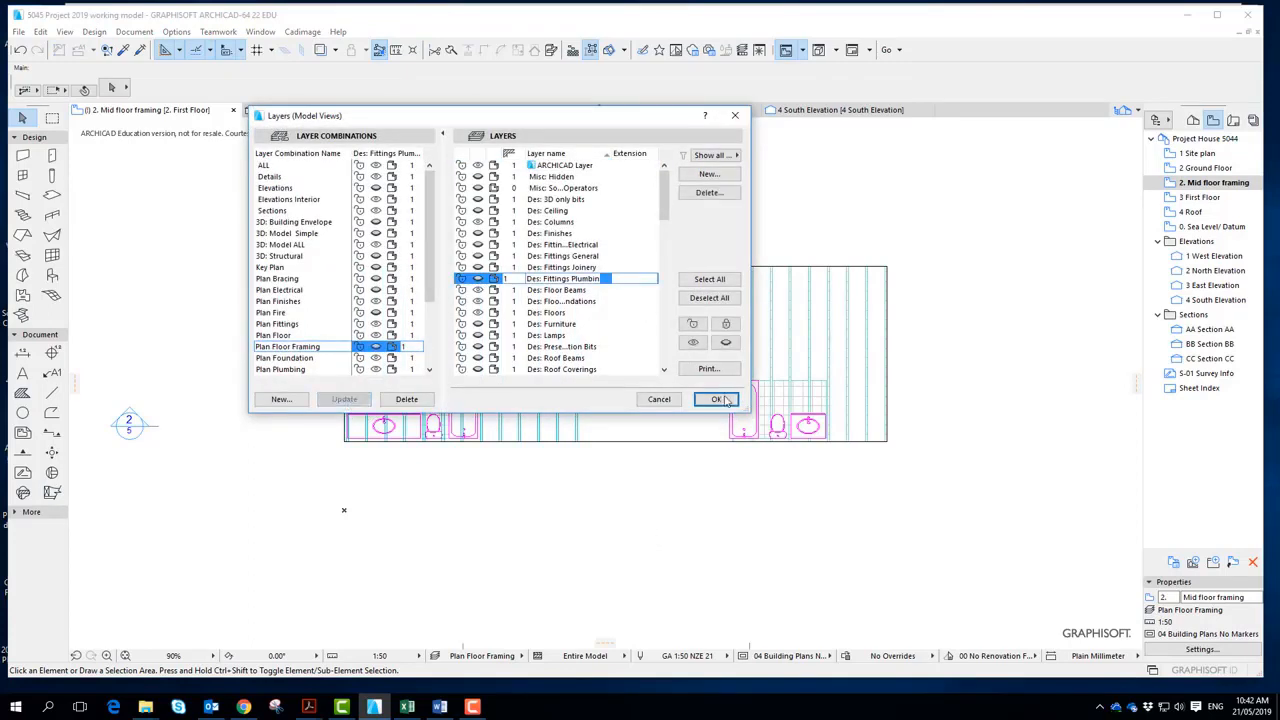
click(716, 400)
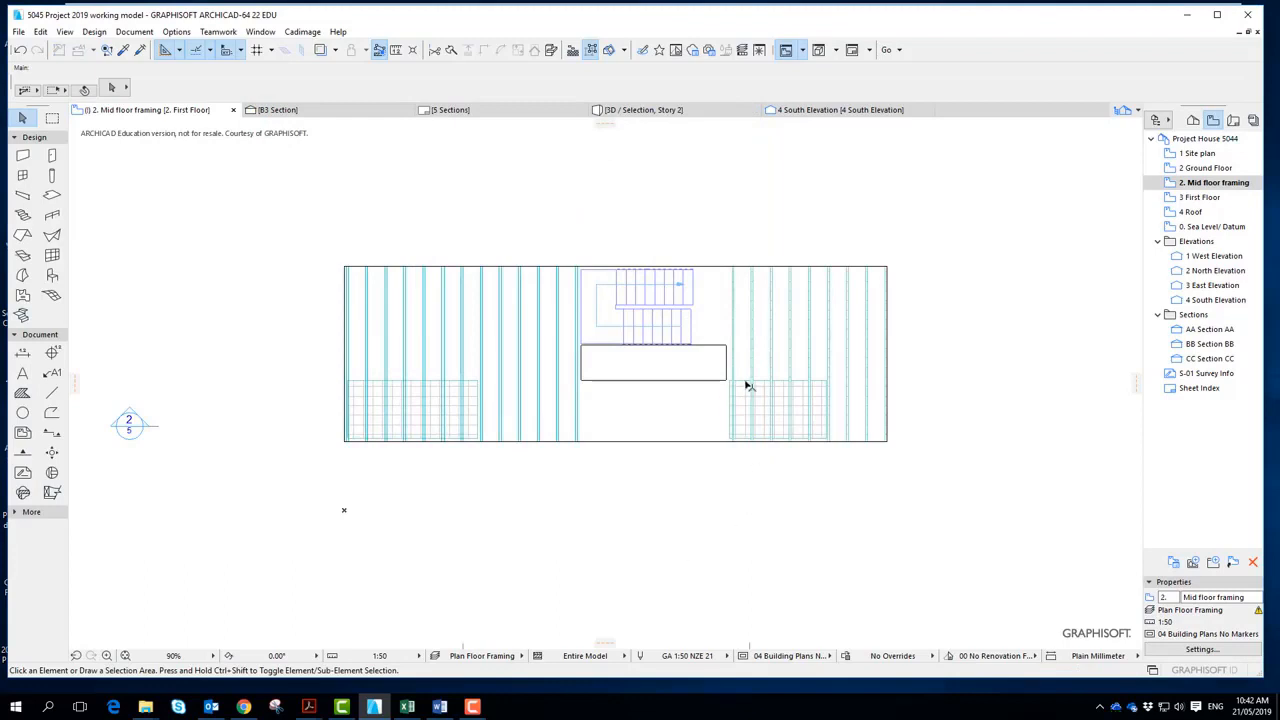
mouse_move(780, 578)
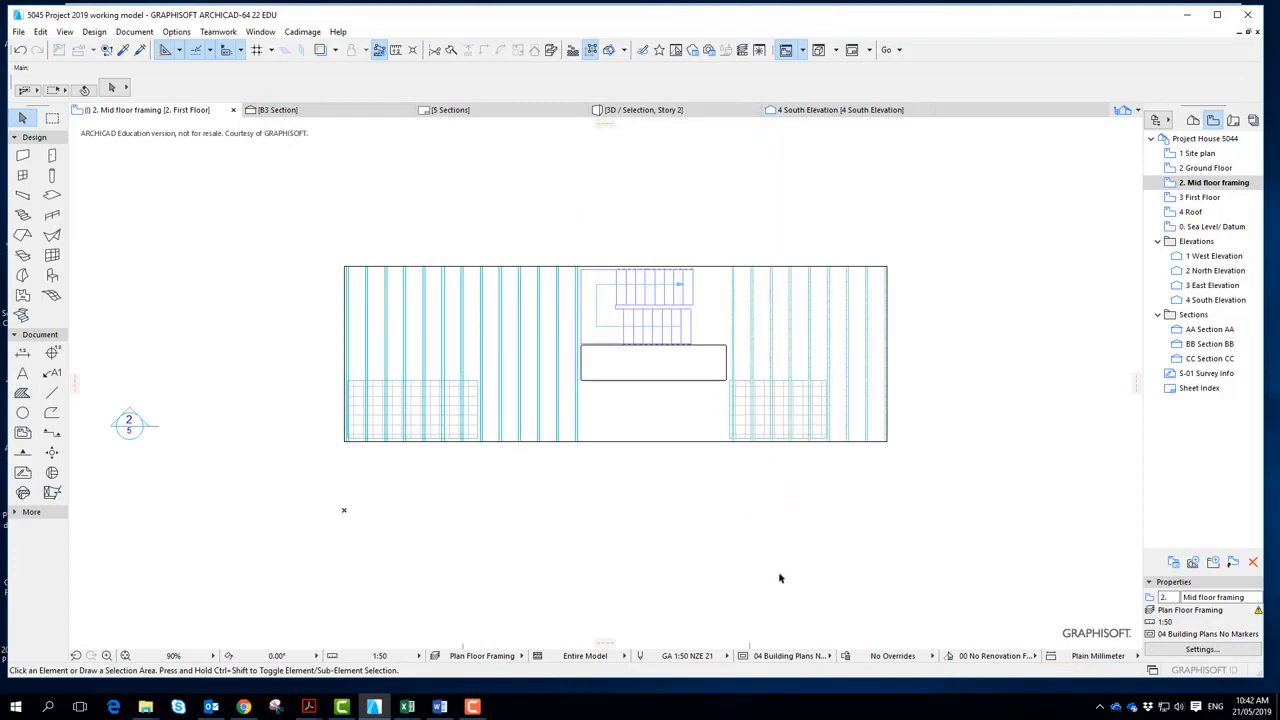
mouse_move(628, 532)
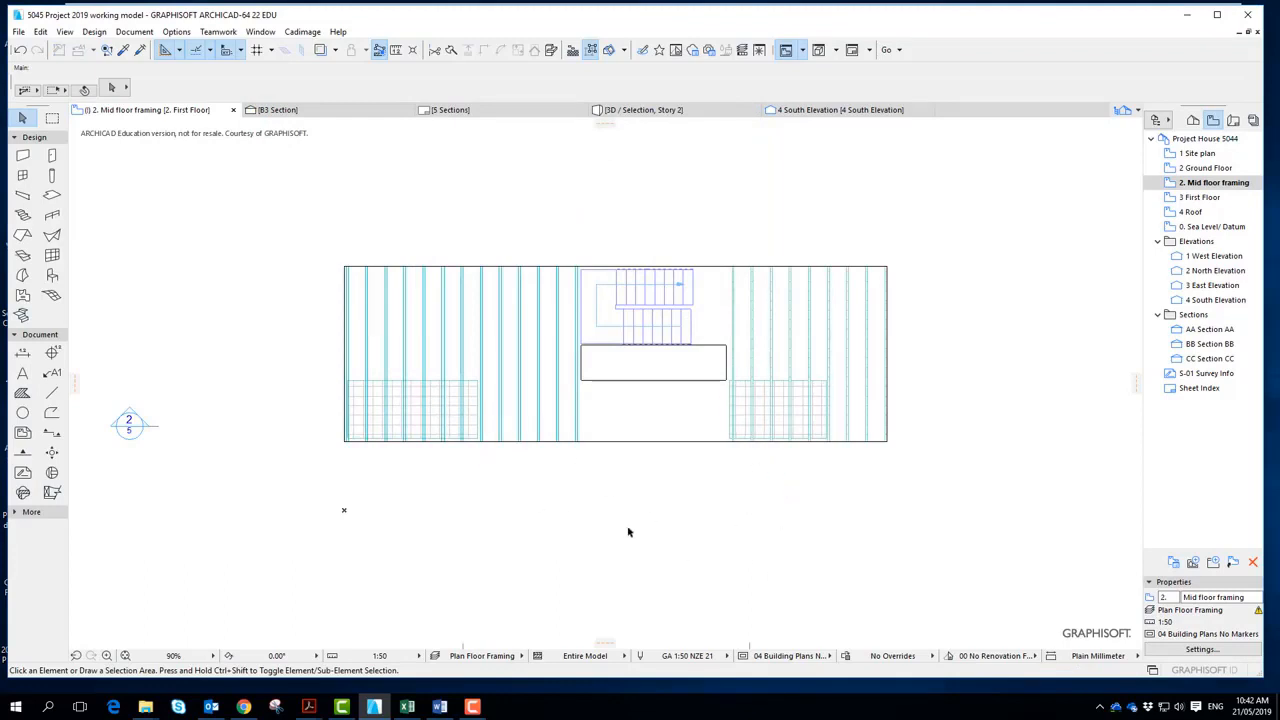